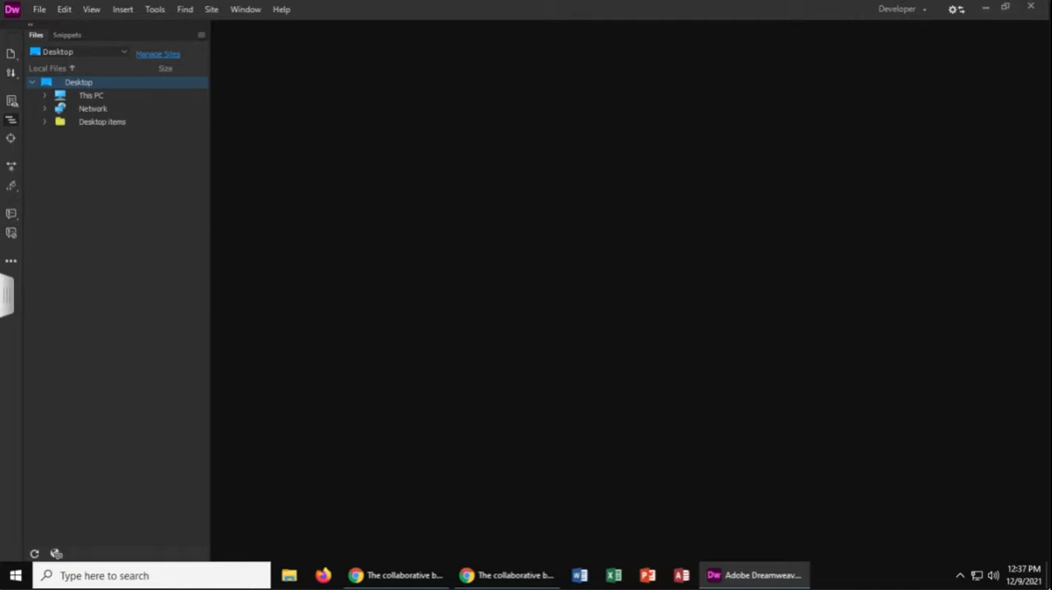
mouse_move(513, 296)
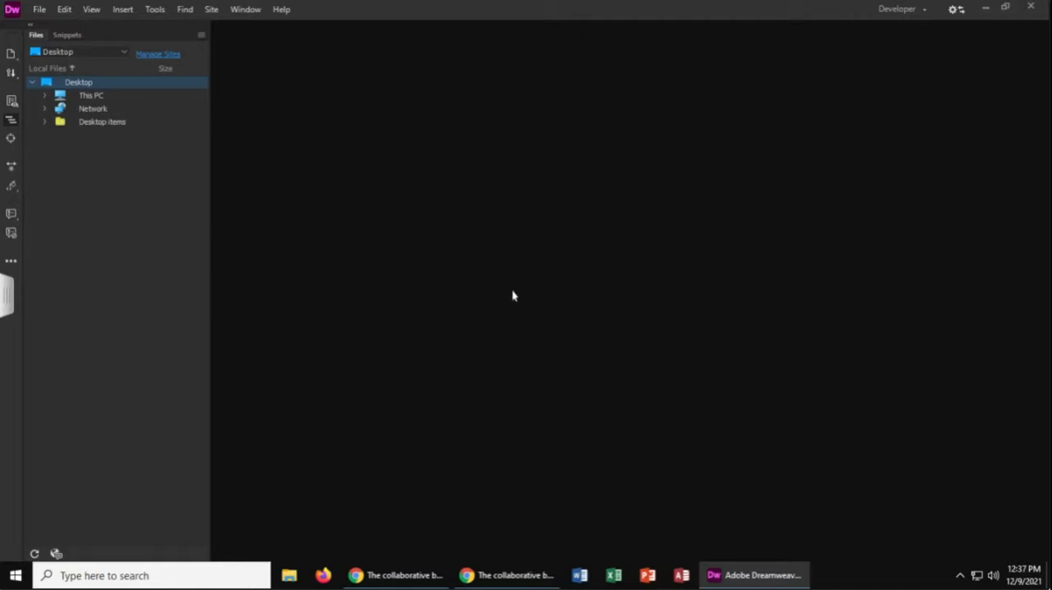
mouse_move(129, 121)
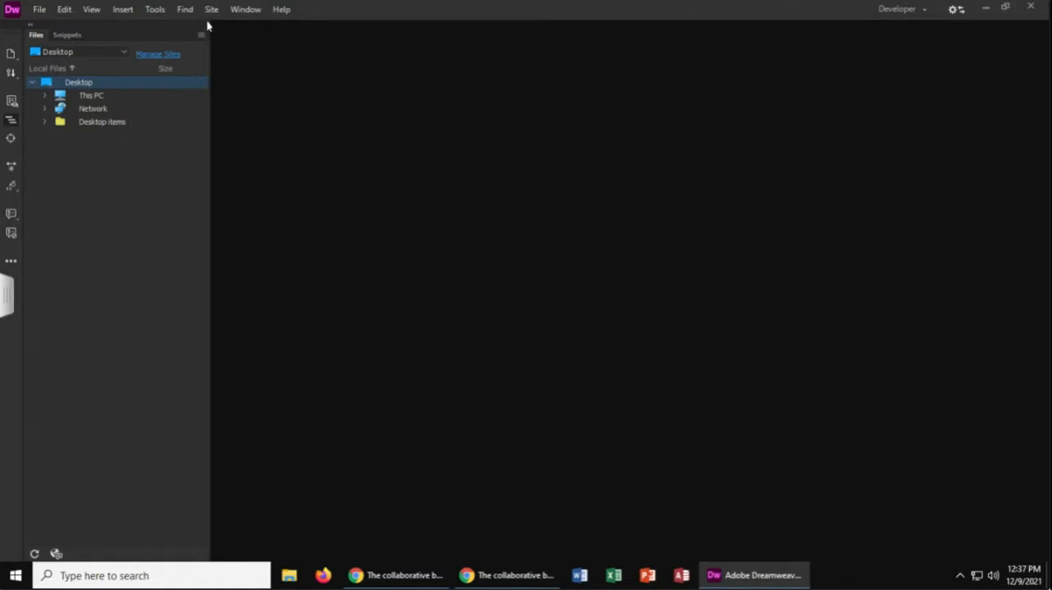
Step: Begin a new site named ExampleSite via Site > New Site and browse for its Local Site Folder
left_click(211, 9)
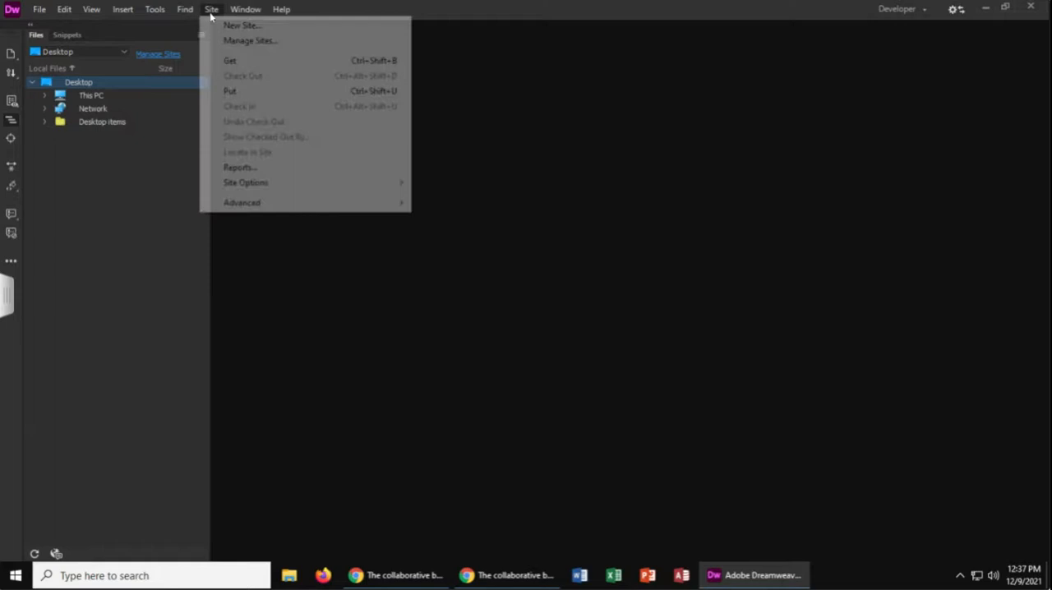
left_click(242, 25)
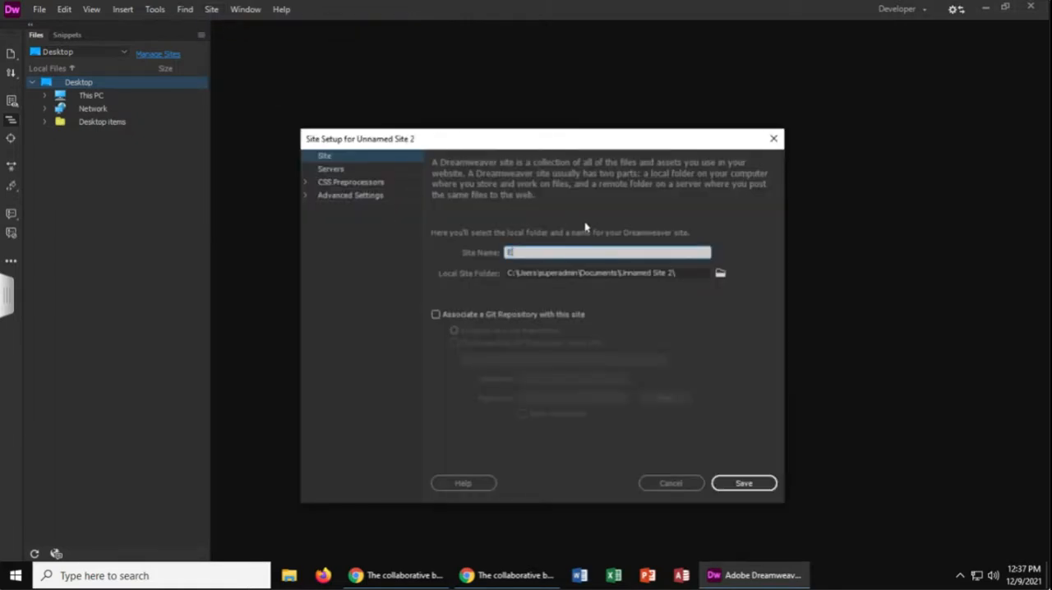
type("ExampleSite")
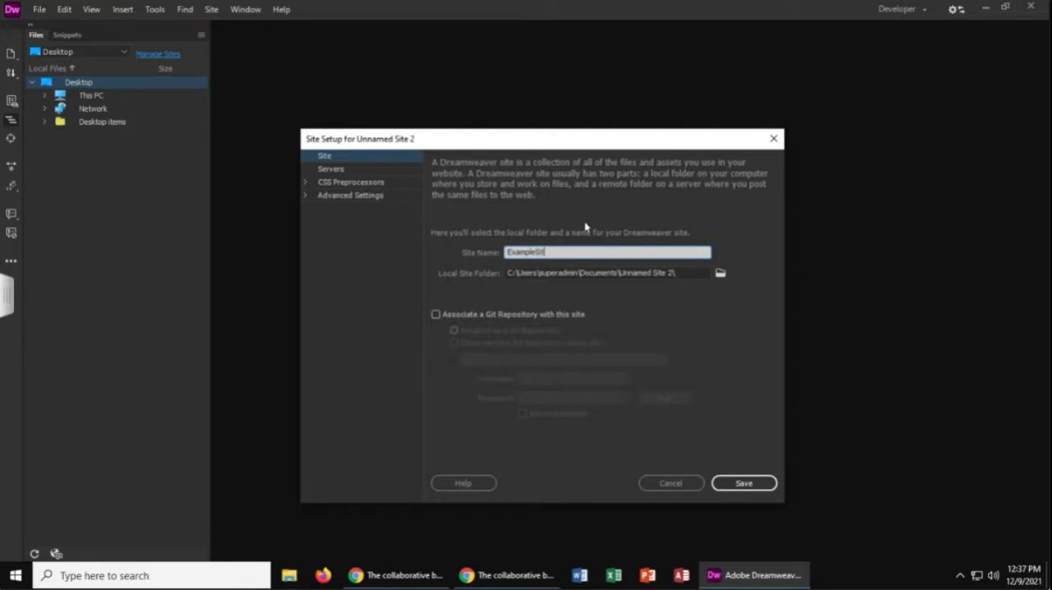
mouse_move(725, 283)
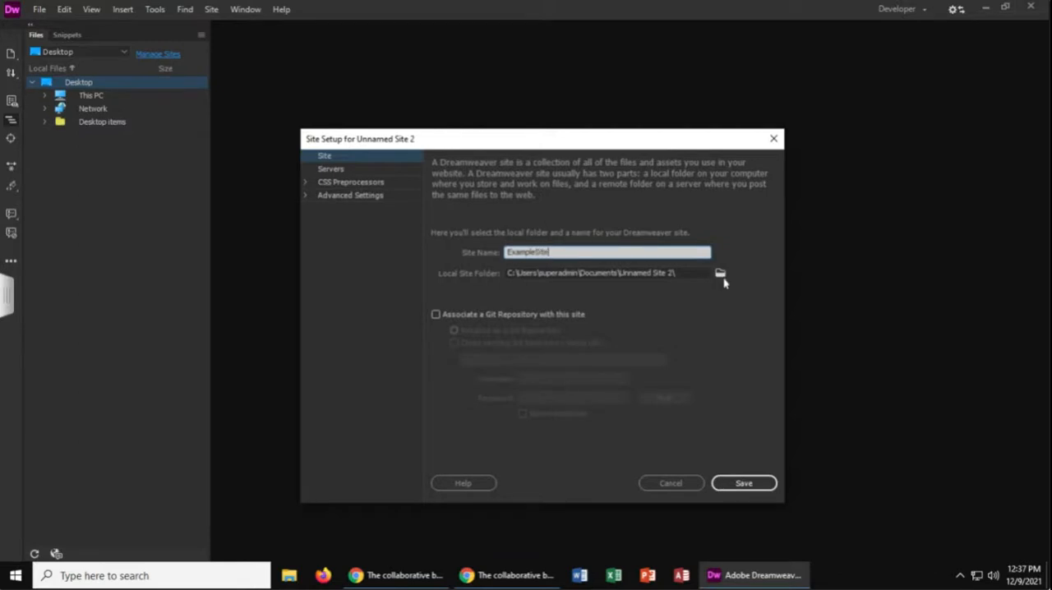
left_click(720, 273)
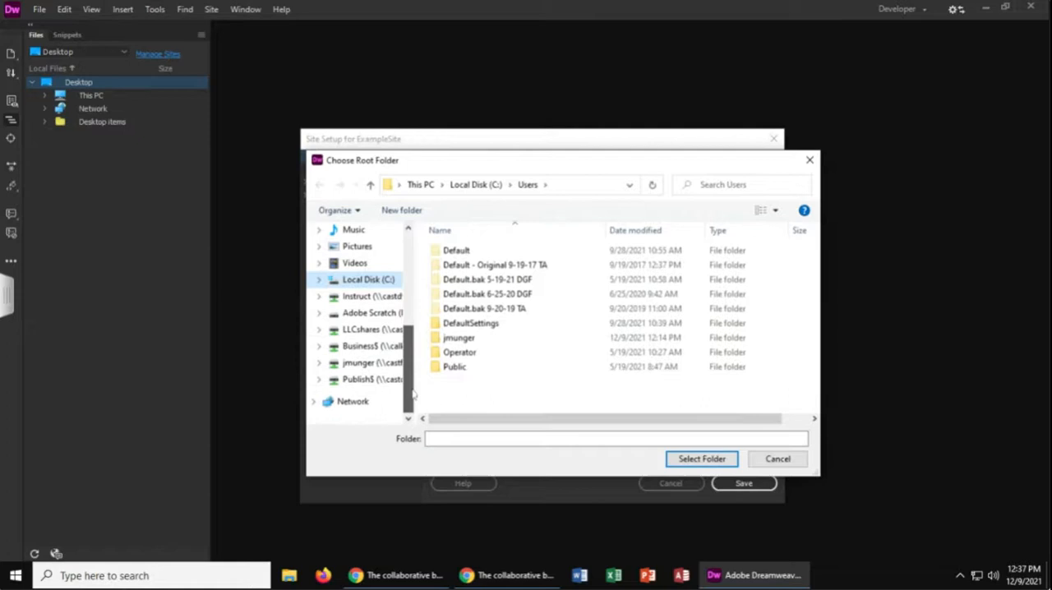
Step: Create a dreamweaver folder on the U: home drive and select it as the site's root folder
left_click(370, 362)
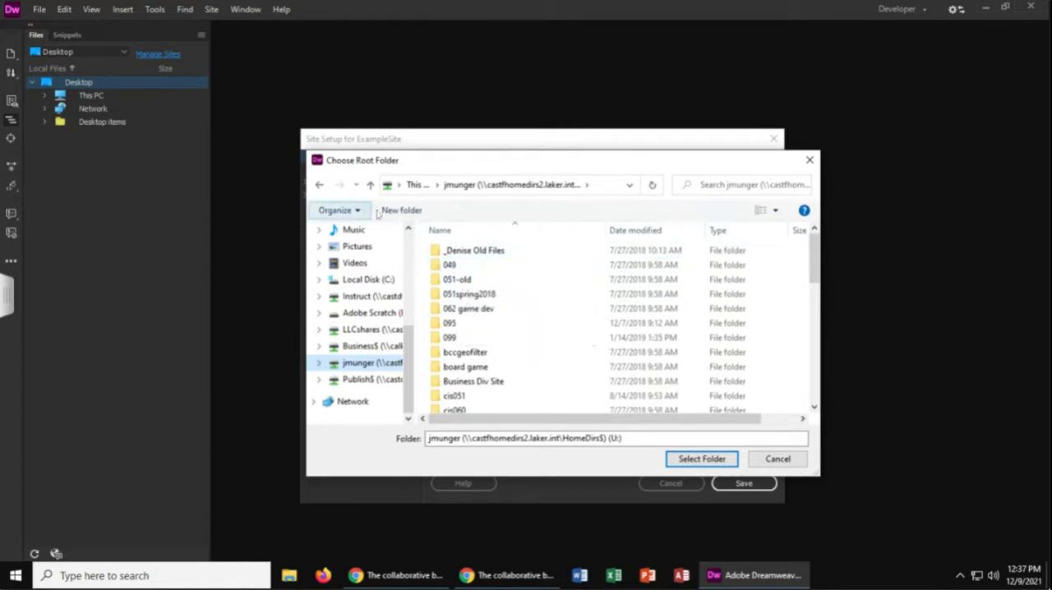
left_click(401, 210)
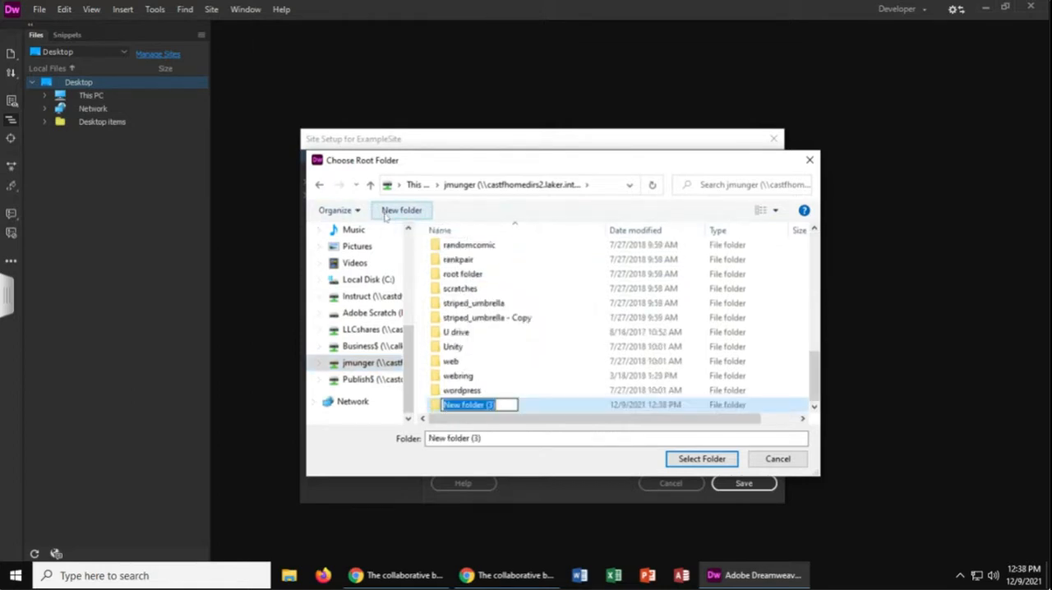
type("dreamweaver")
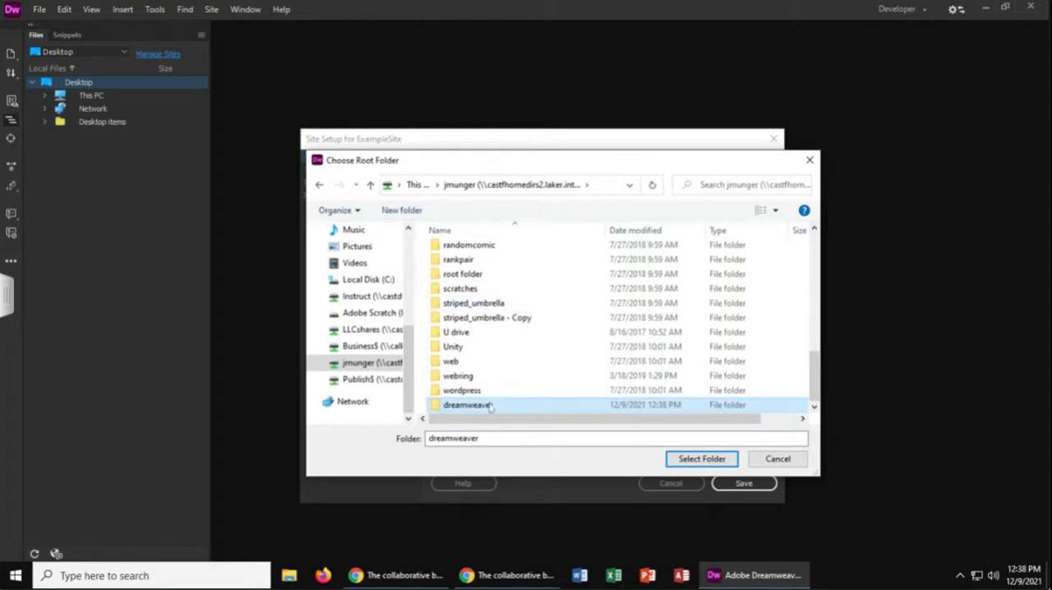
double_click(462, 405)
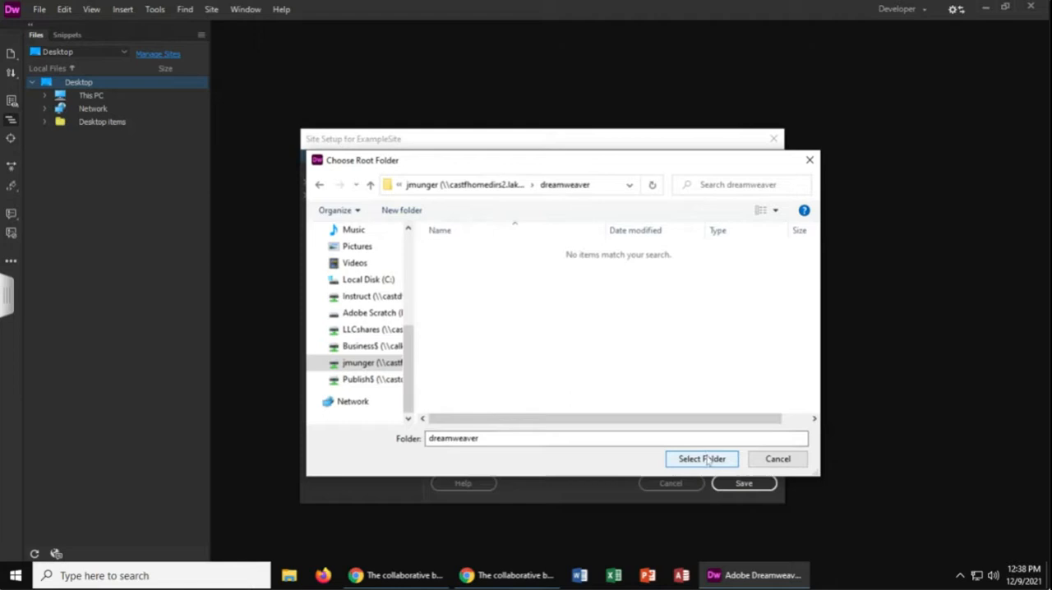
left_click(701, 459)
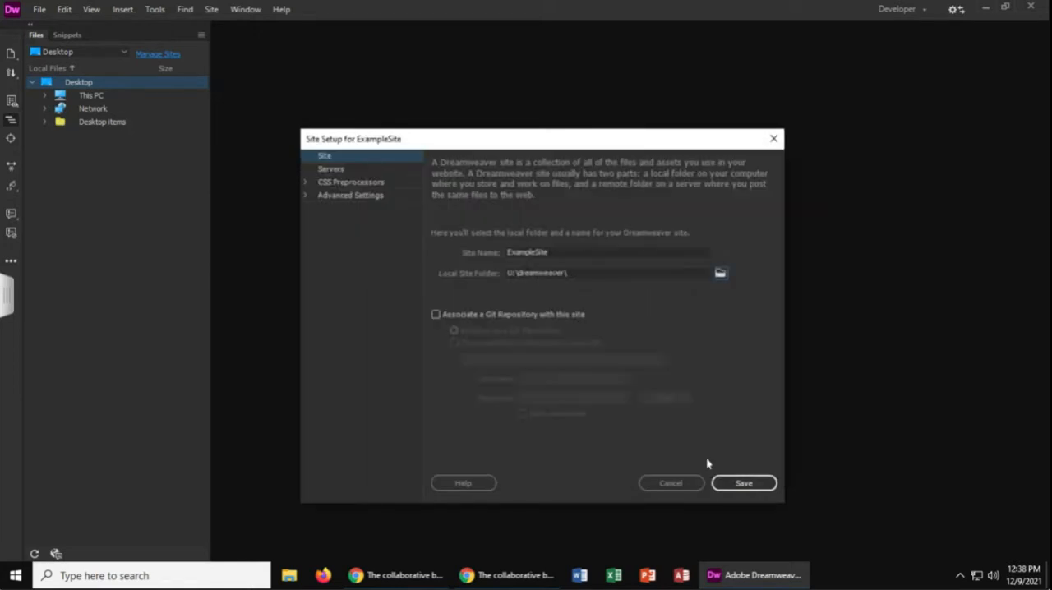
Step: Extend the local folder path to U:\dreamweaver\ExampleSite and save the site setup
left_click(592, 272)
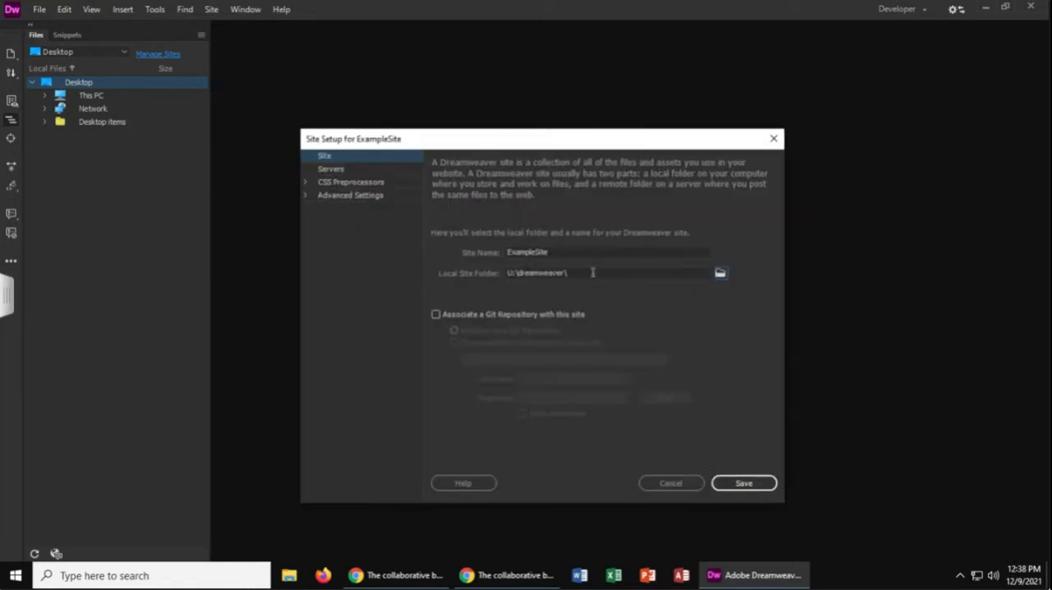
left_click(608, 273)
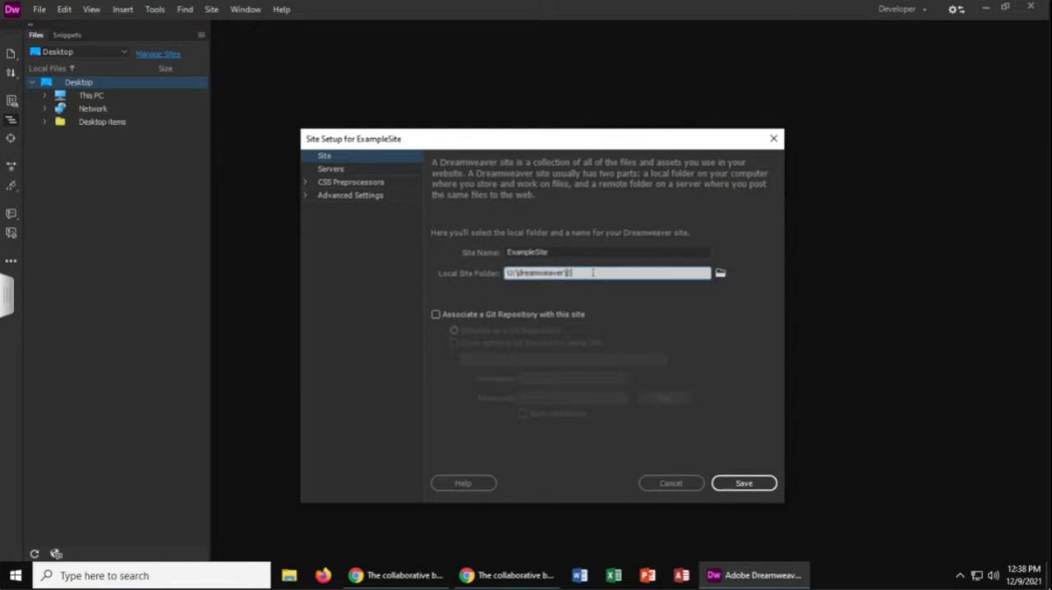
type("ExampleSite")
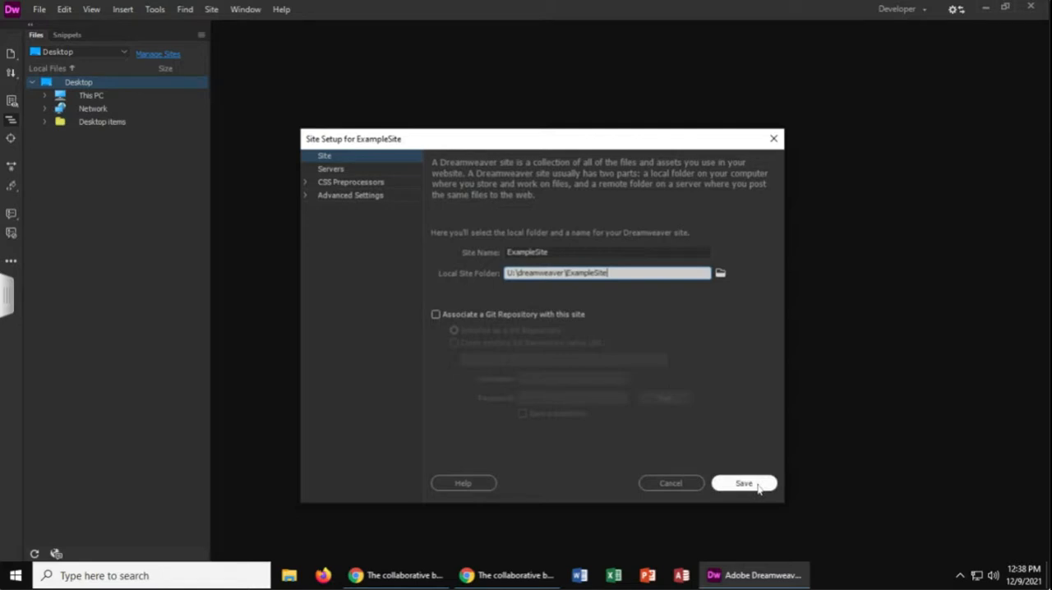
left_click(742, 483)
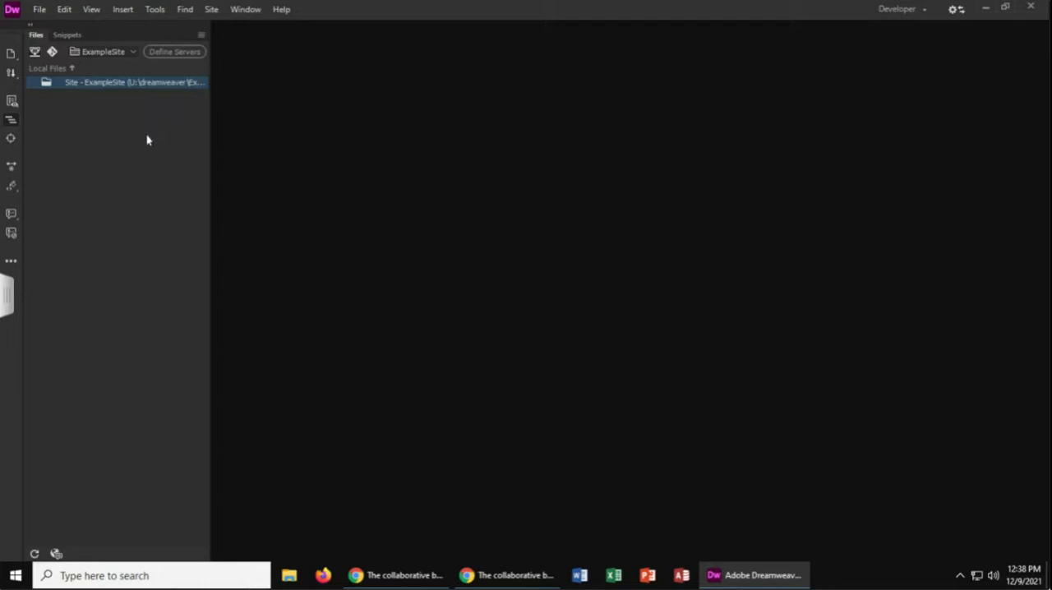
mouse_move(48, 15)
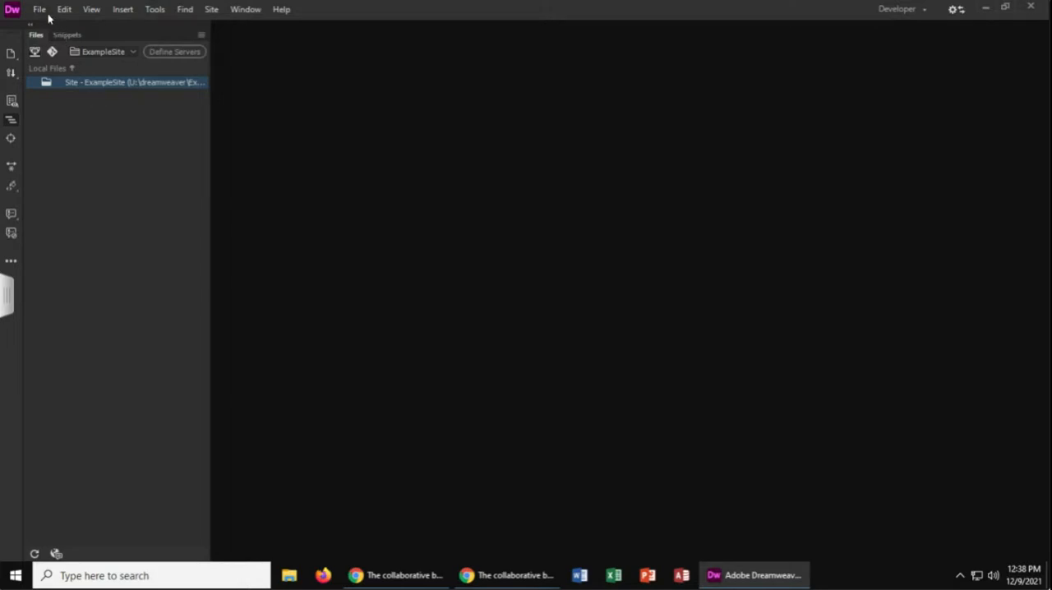
Step: Create a new page from Starter Templates > Bootstrap Templates > Bootstrap - Agency
left_click(39, 9)
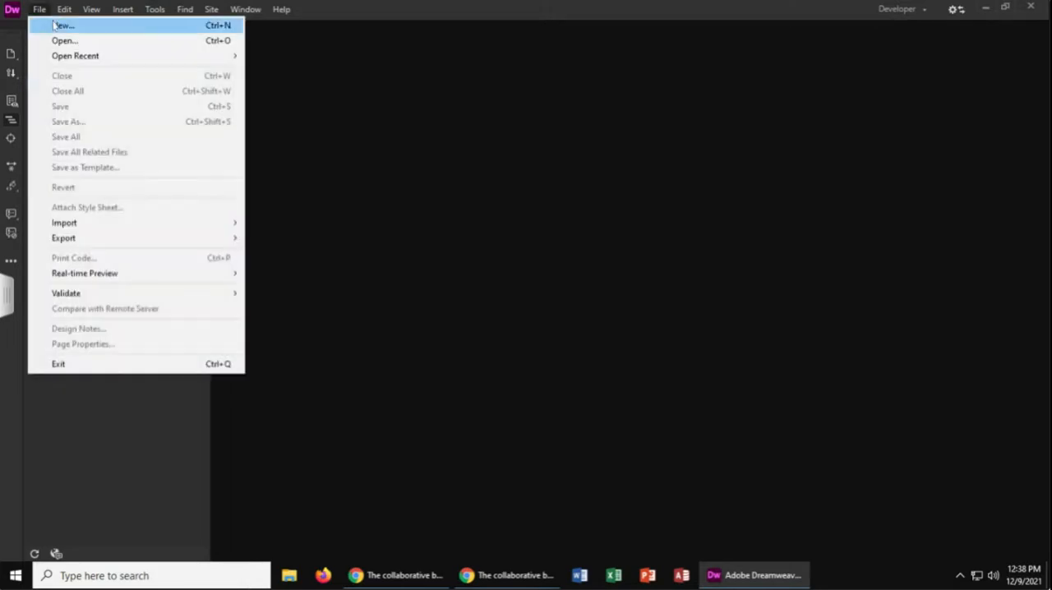
left_click(63, 24)
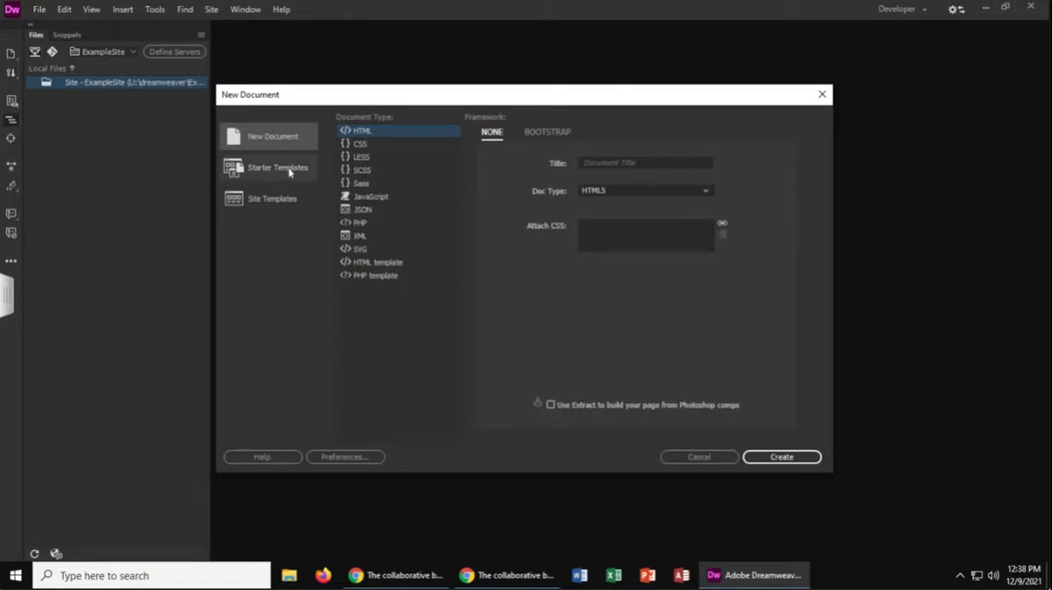
left_click(277, 167)
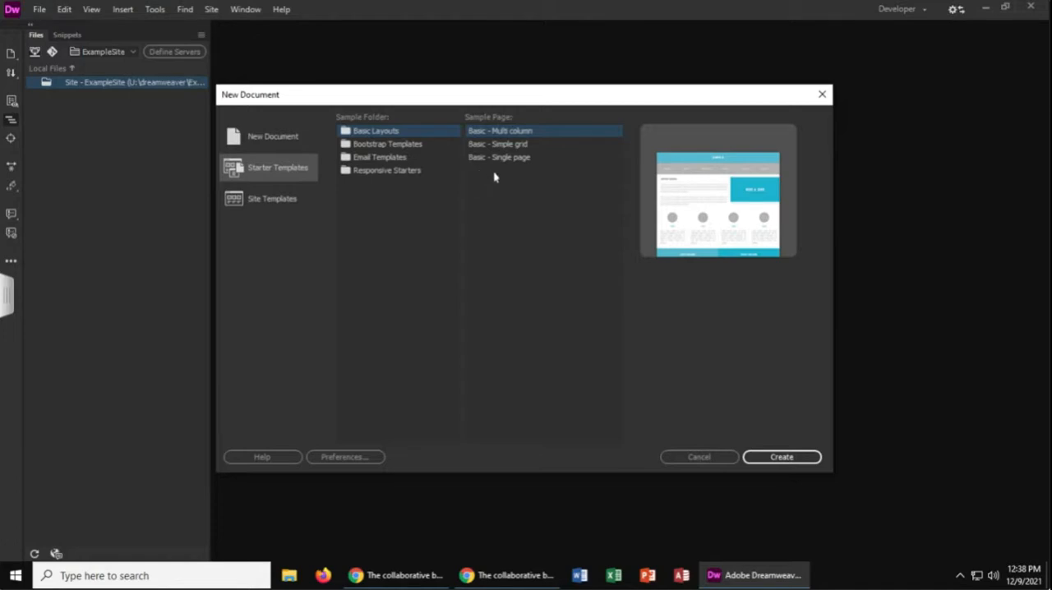
mouse_move(482, 178)
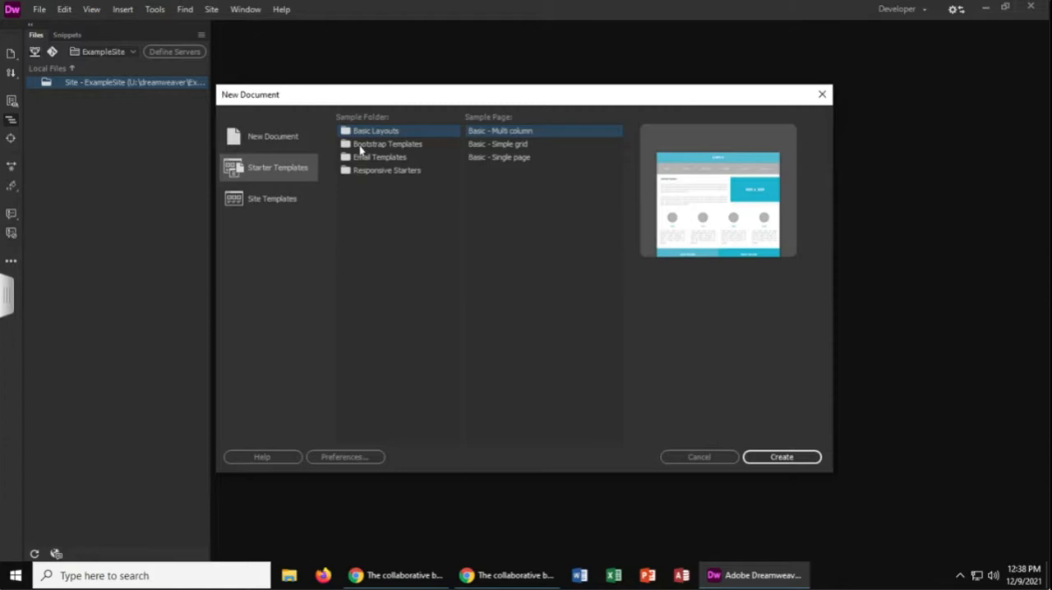
mouse_move(375, 148)
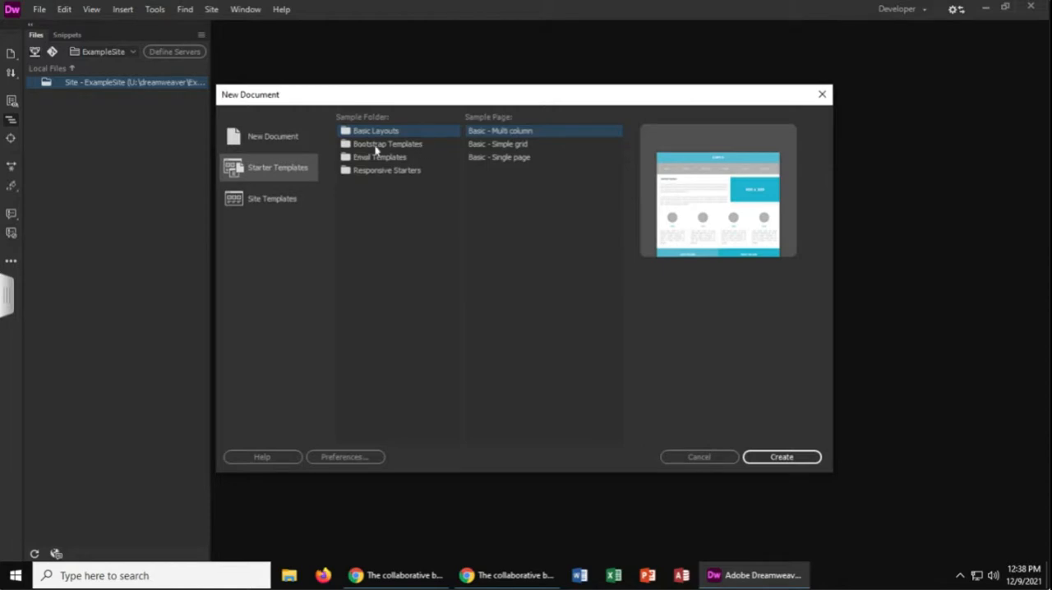
left_click(387, 144)
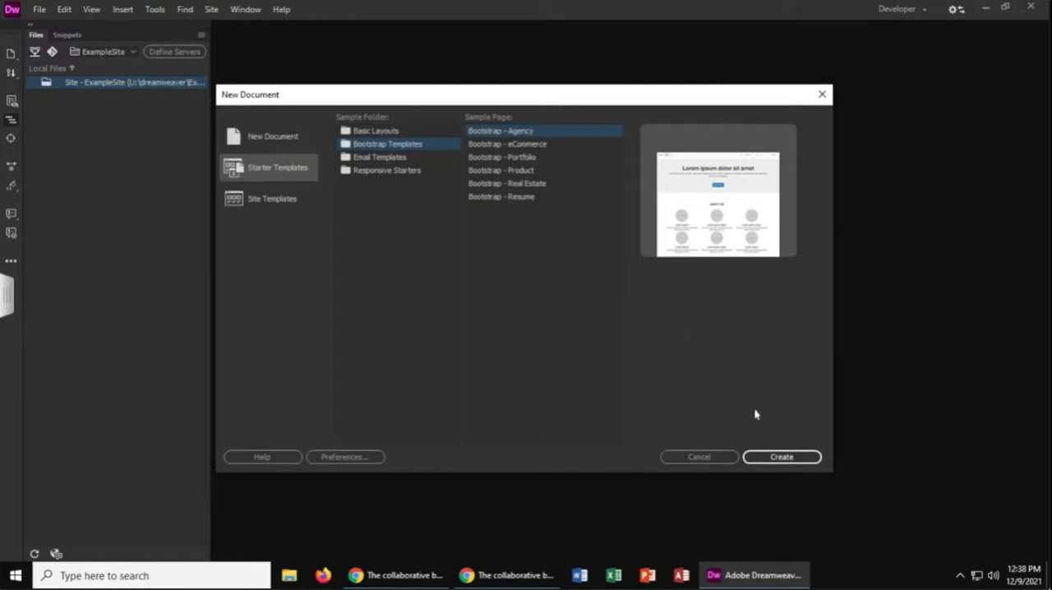
left_click(780, 457)
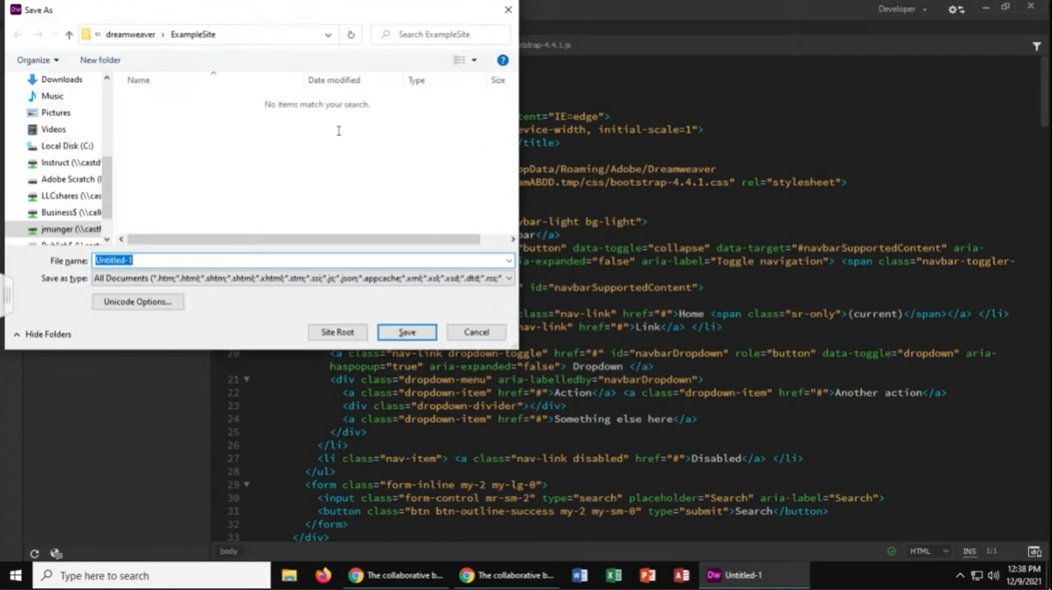
Step: Save the page as index.html in the ExampleSite folder
type("index.html")
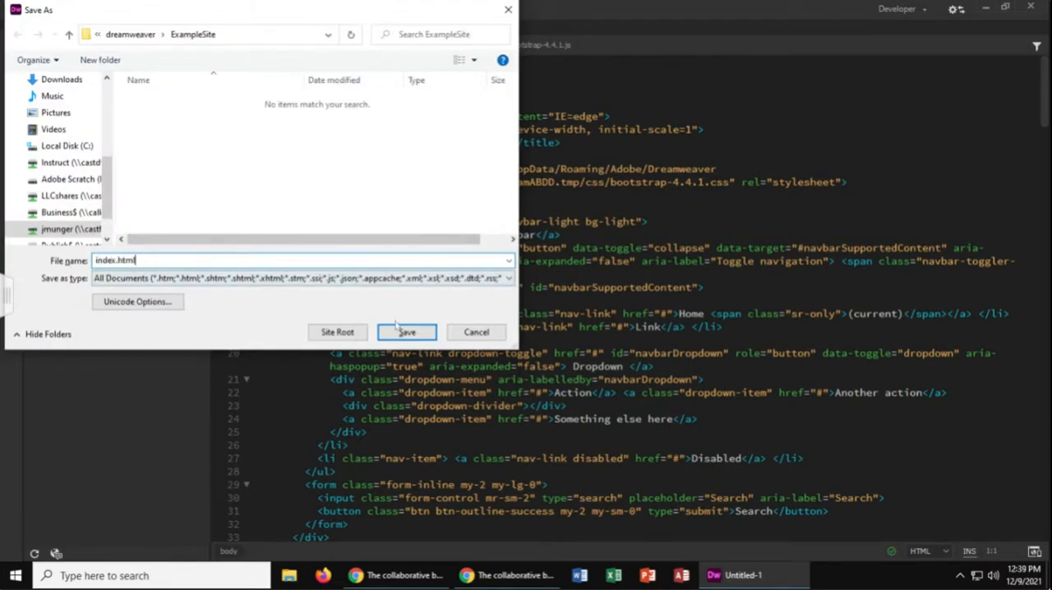
left_click(406, 332)
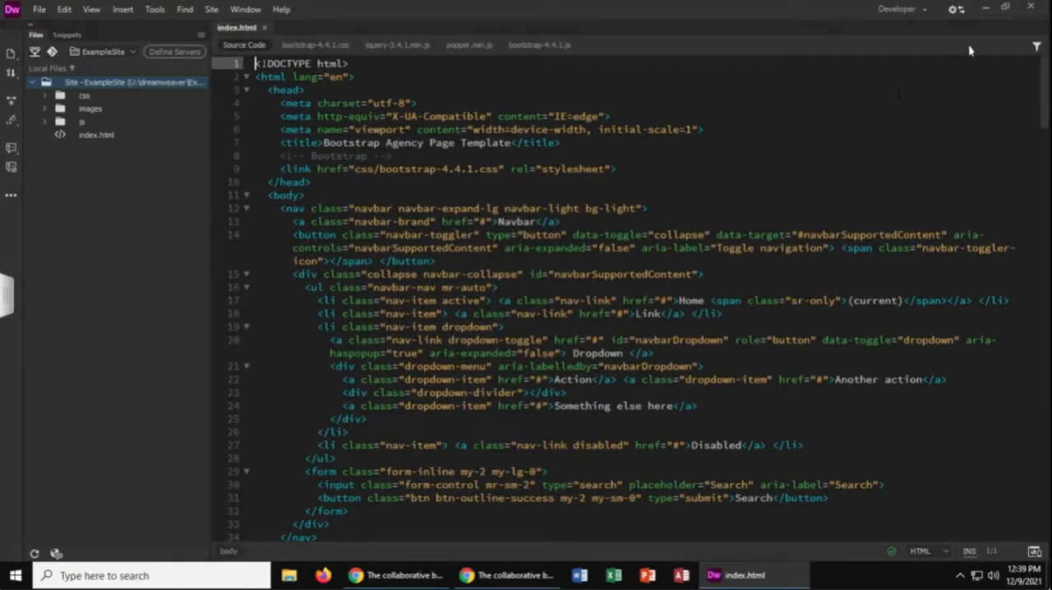
mouse_move(985, 15)
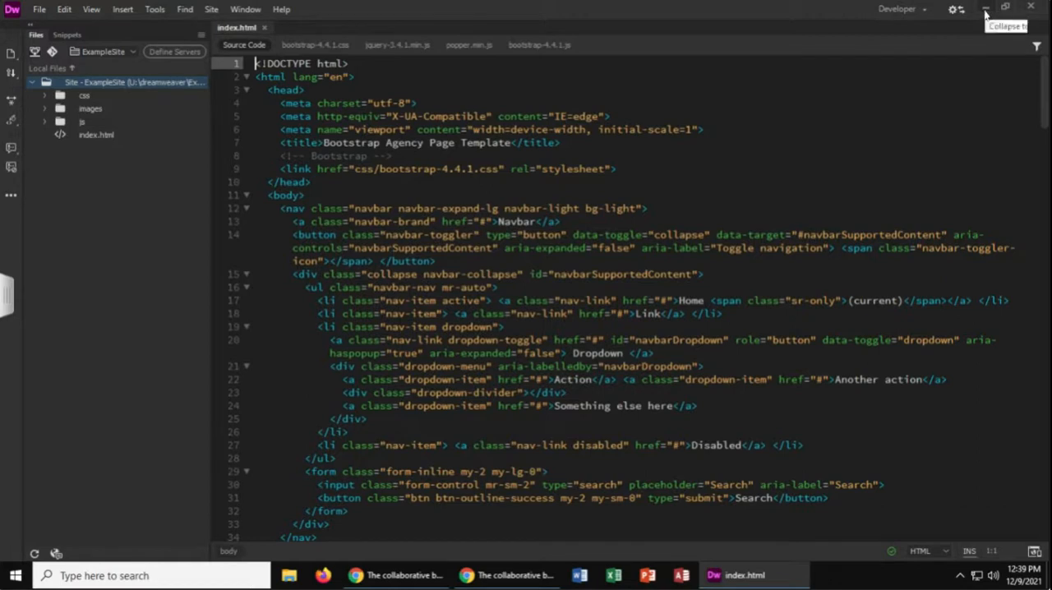
mouse_move(985, 9)
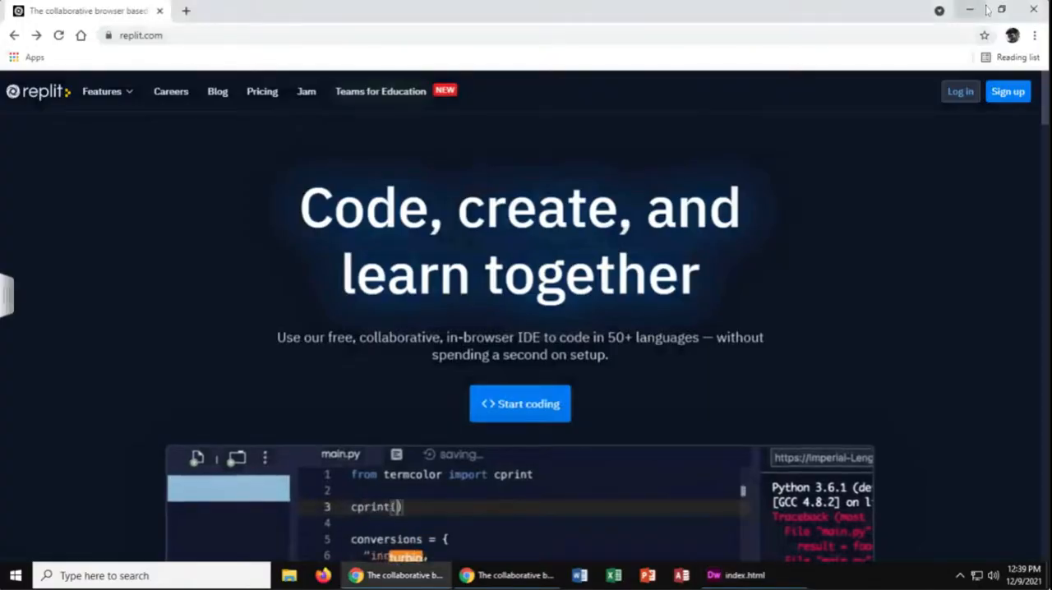
Step: Navigate the Chrome browser to replit.com
type("Ime")
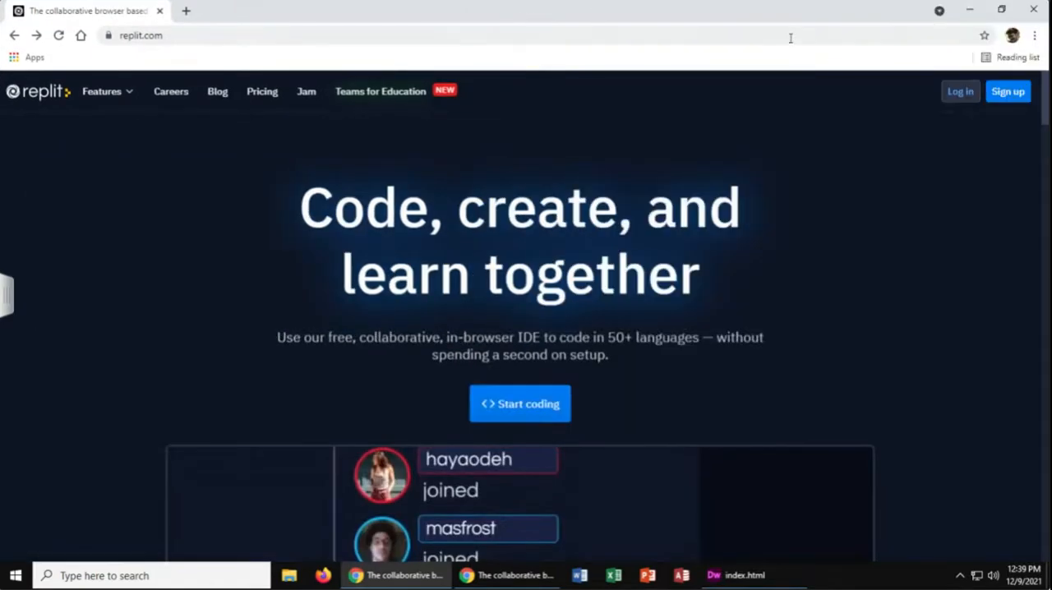
mouse_move(960, 92)
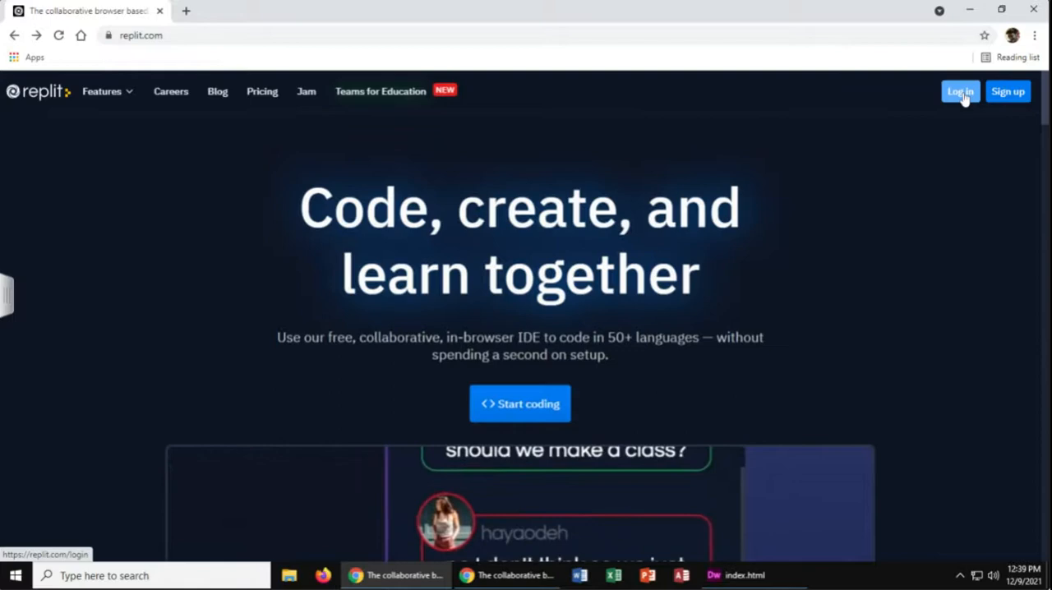
left_click(960, 91)
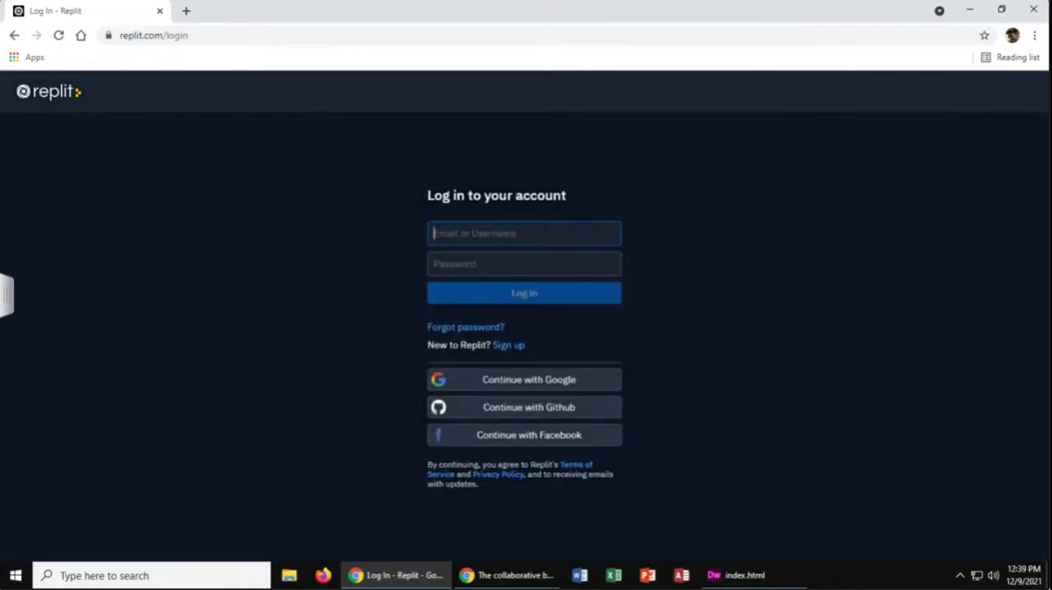
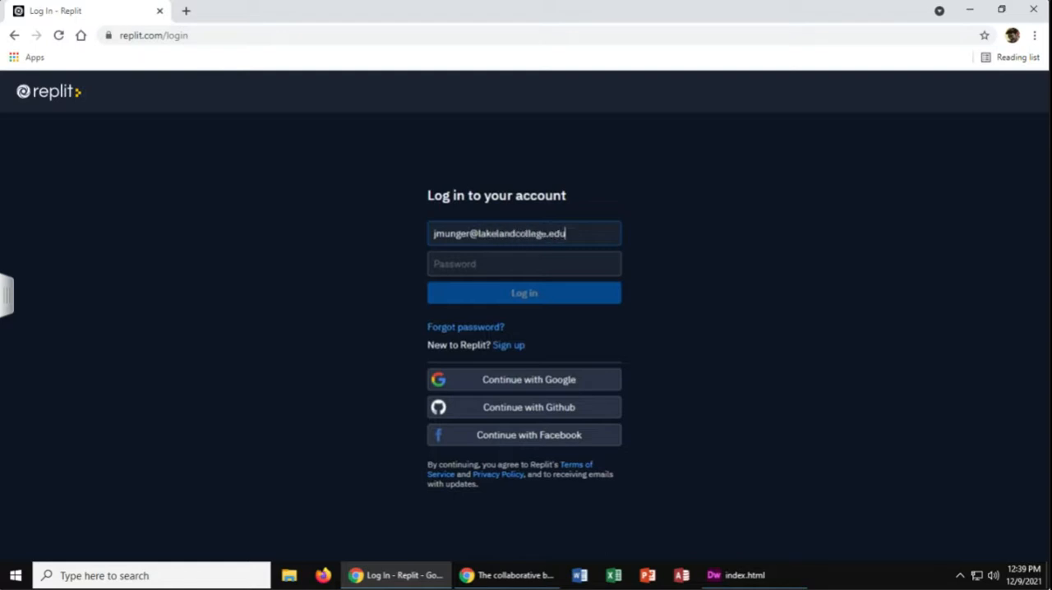
left_click(523, 263)
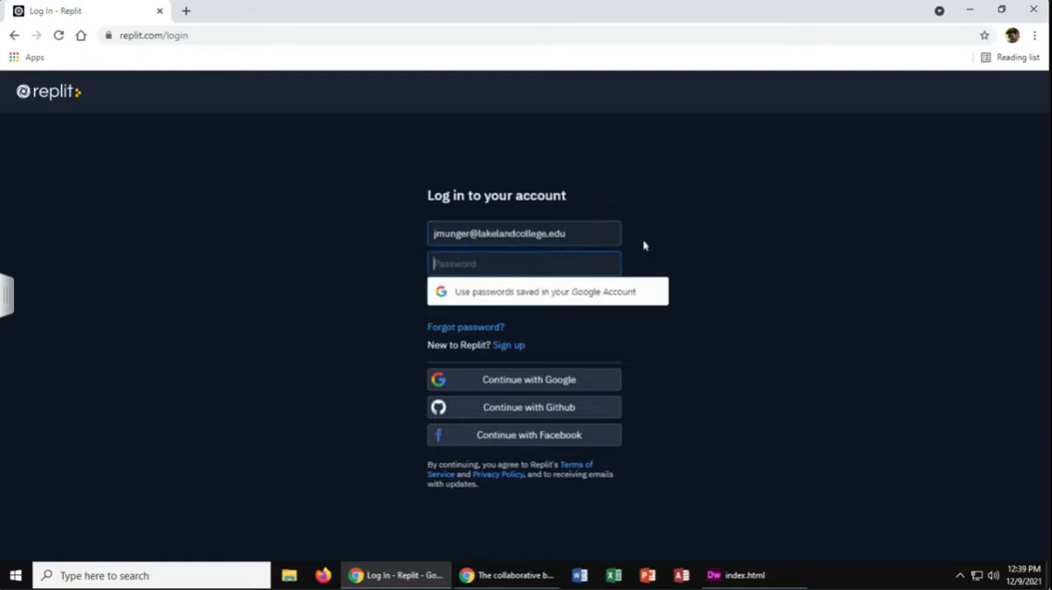
type("•")
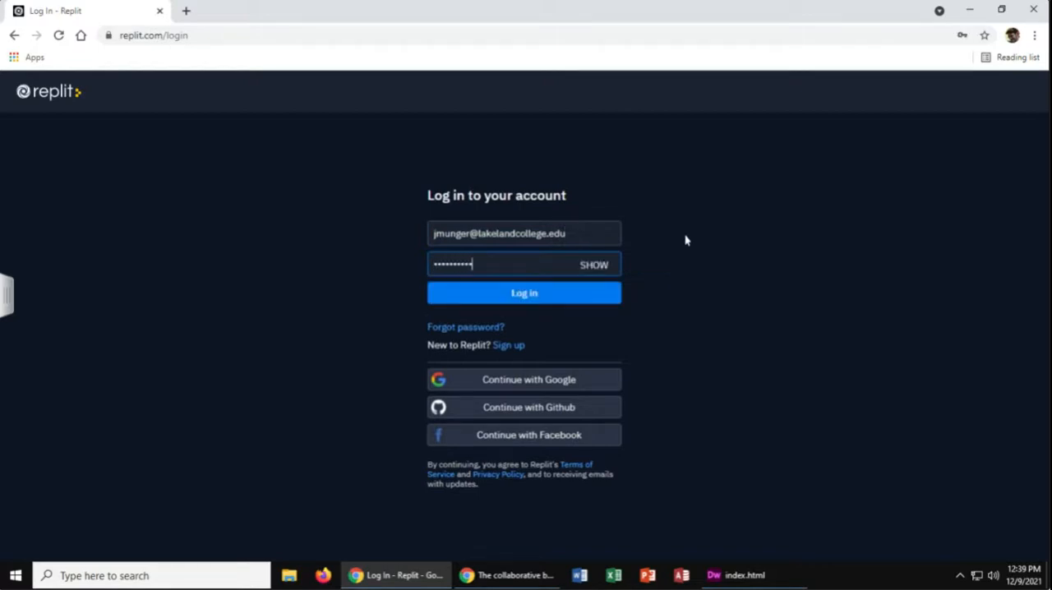
left_click(523, 293)
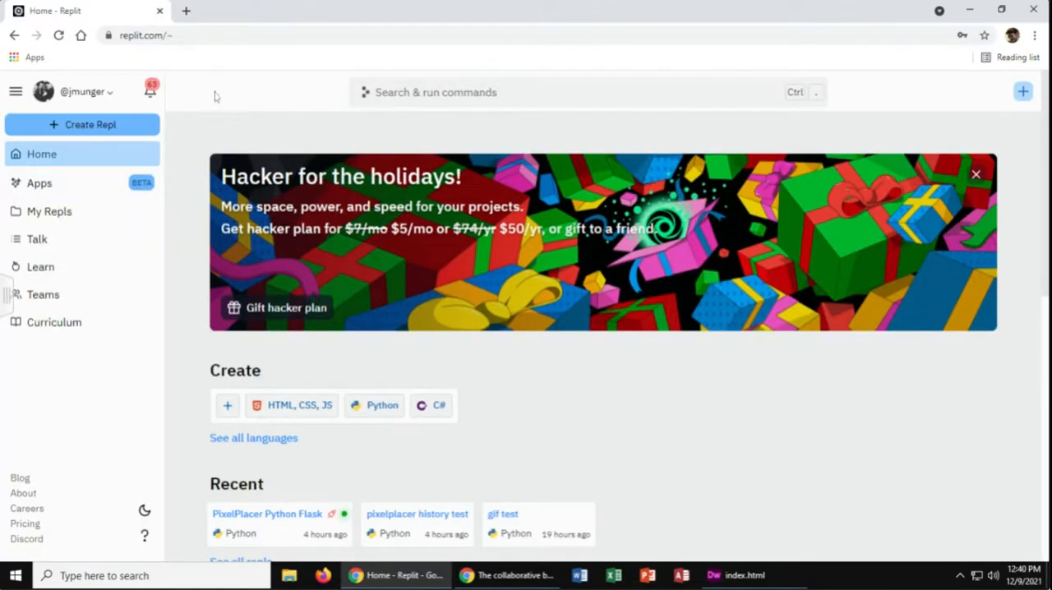
mouse_move(197, 120)
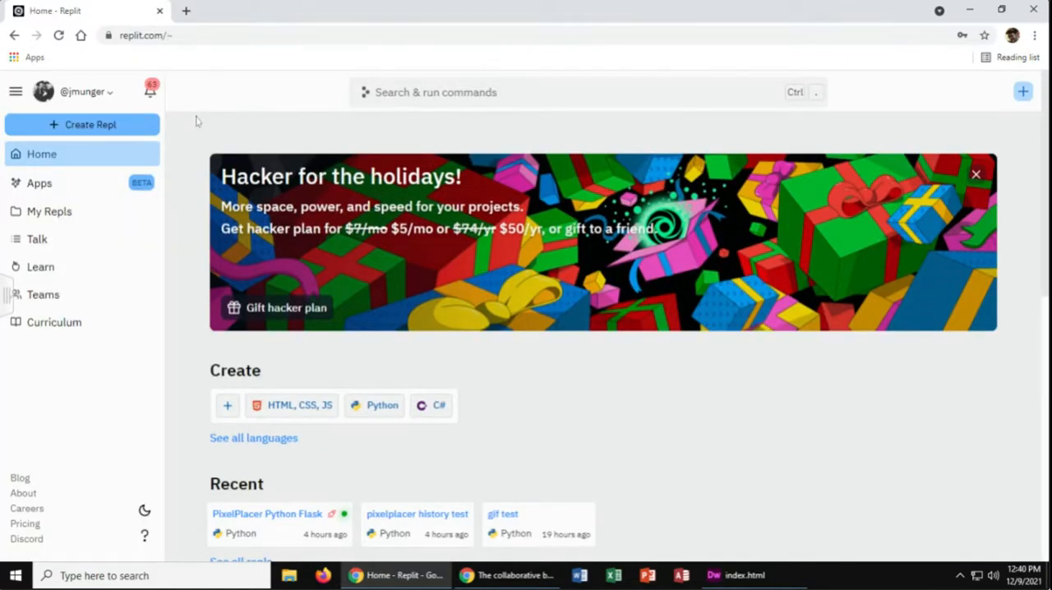
mouse_move(102, 131)
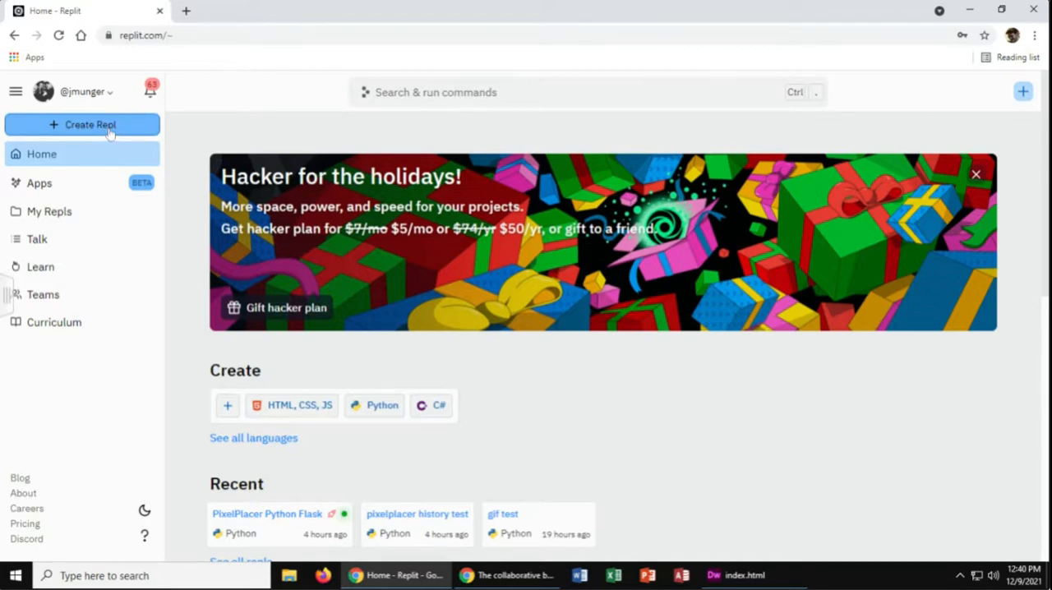
Step: Create a new repl from the HTML, CSS, JS template titled ExampleSite
left_click(82, 124)
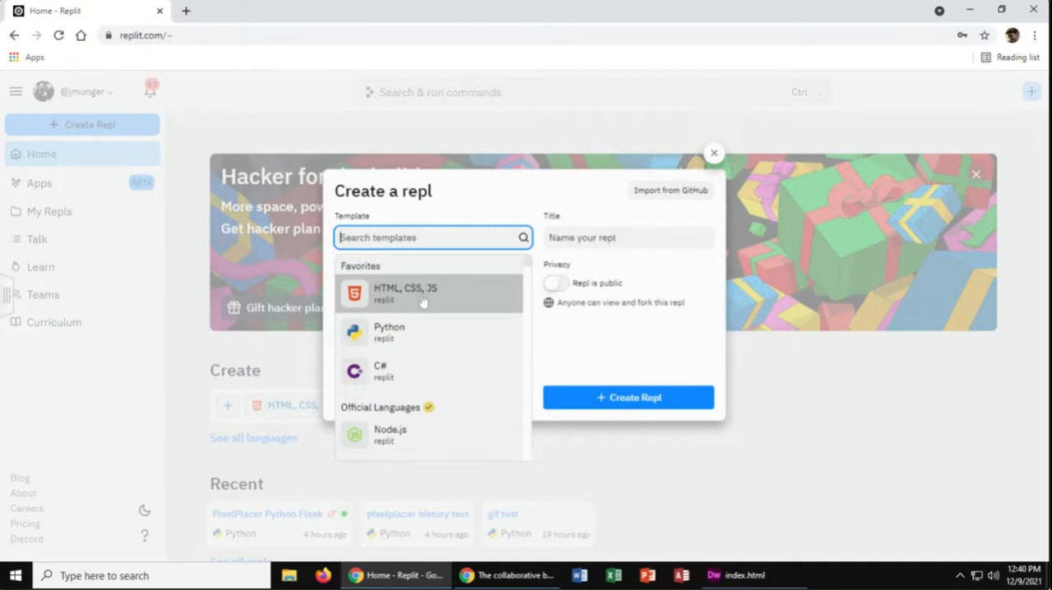
left_click(405, 293)
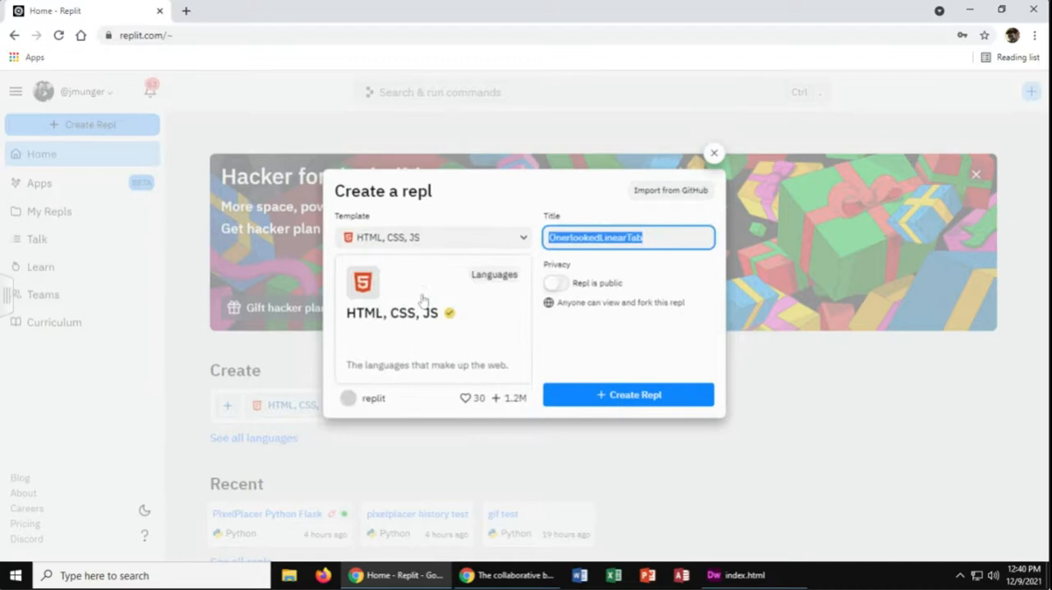
type("E")
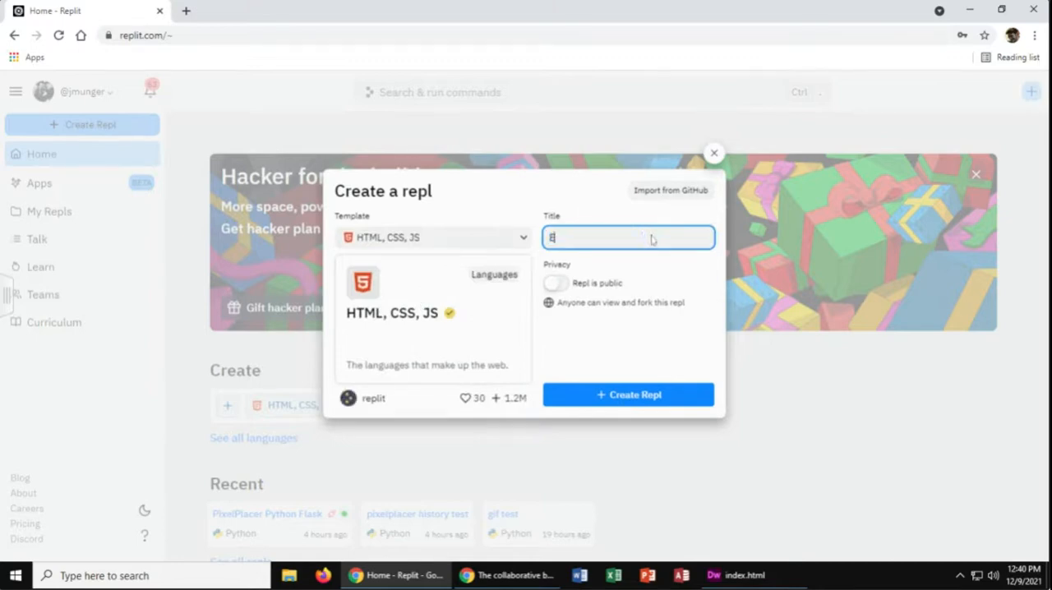
type("xampleSite")
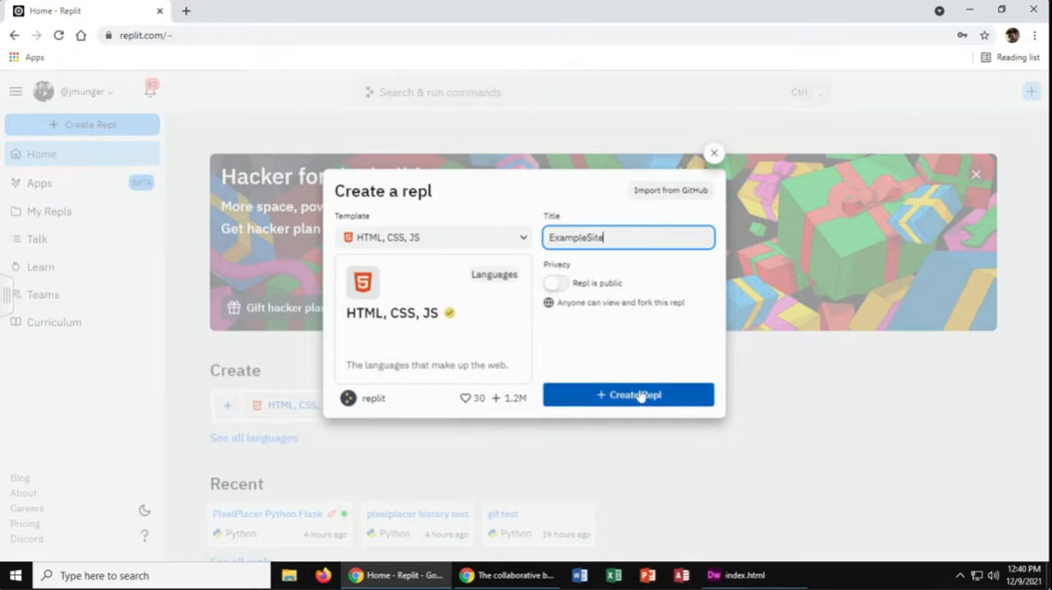
left_click(628, 395)
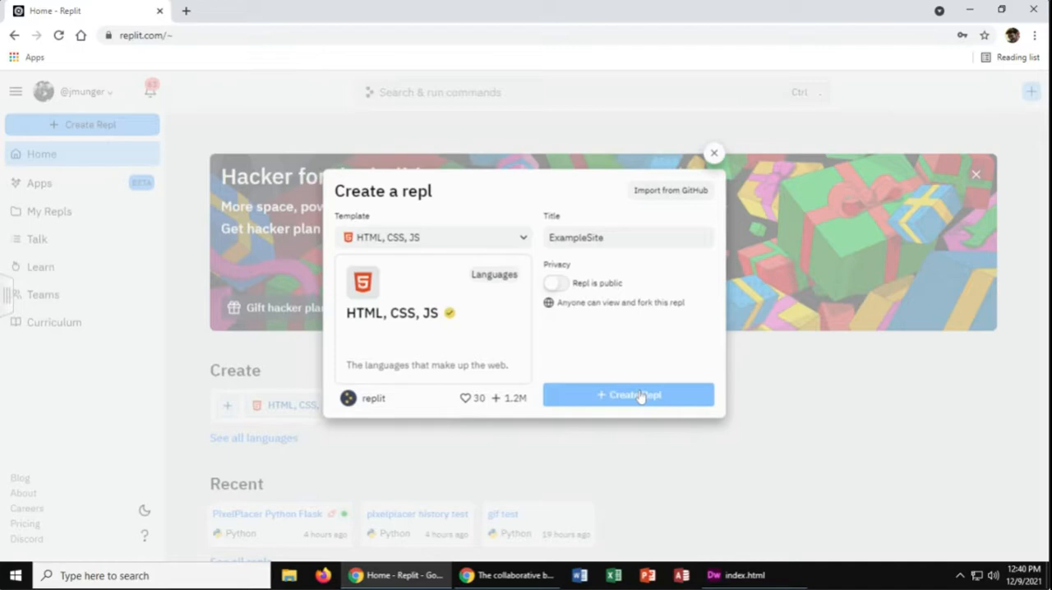
Step: Finish creating the ExampleSite repl and run its starter site showing Hello world
left_click(629, 395)
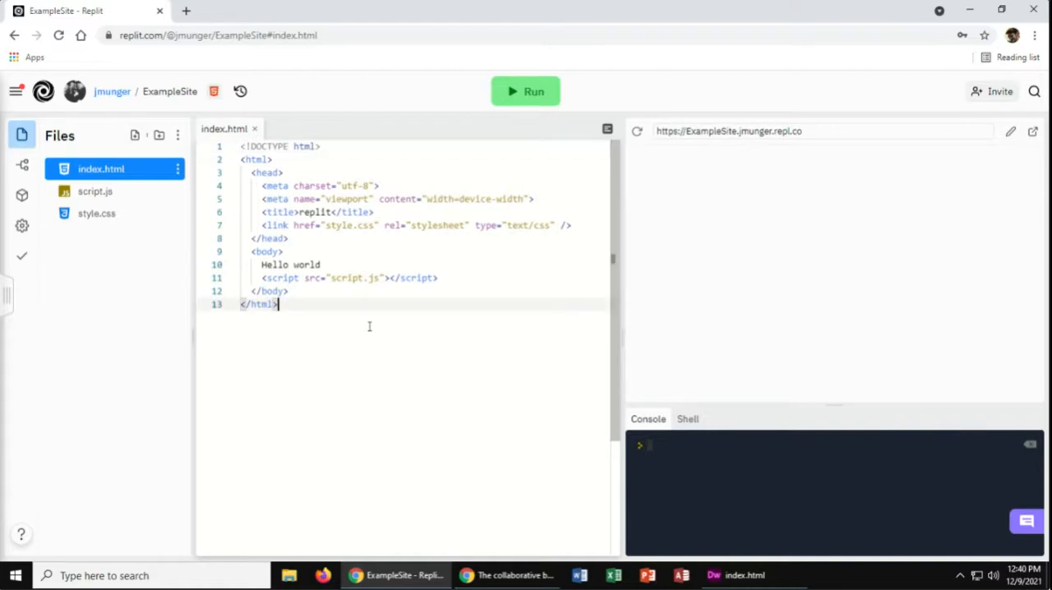
mouse_move(523, 107)
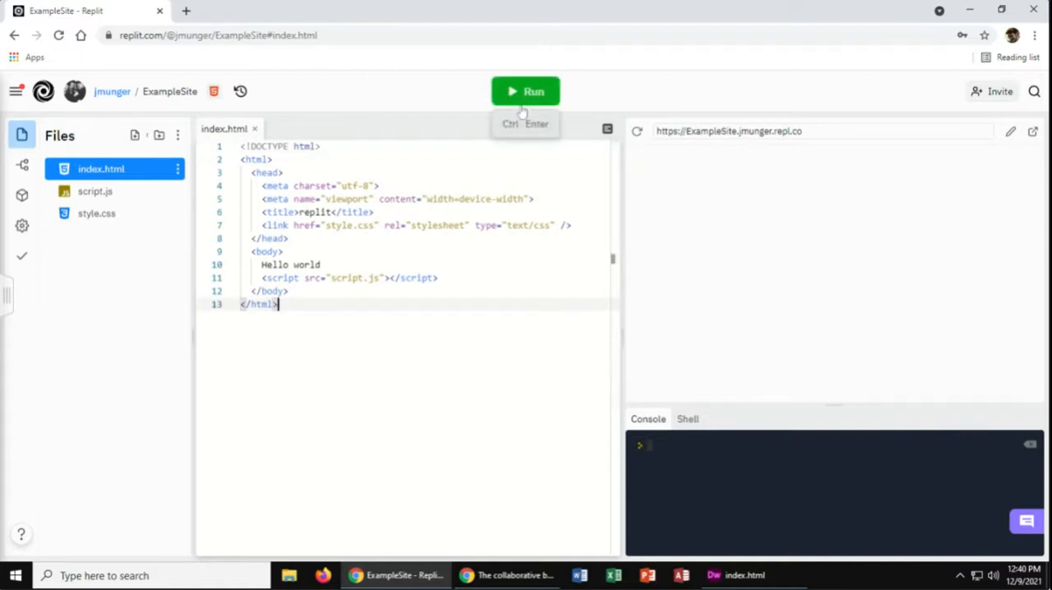
left_click(526, 91)
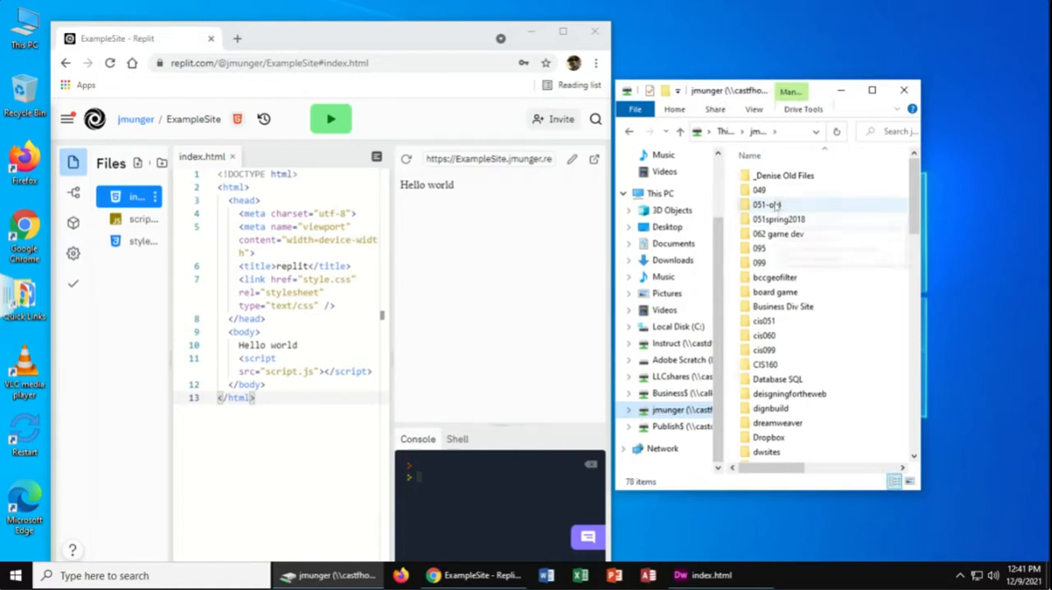
Step: In File Explorer, navigate into dreamweaver > ExampleSite to reach the css, images, js and index files
left_click(766, 204)
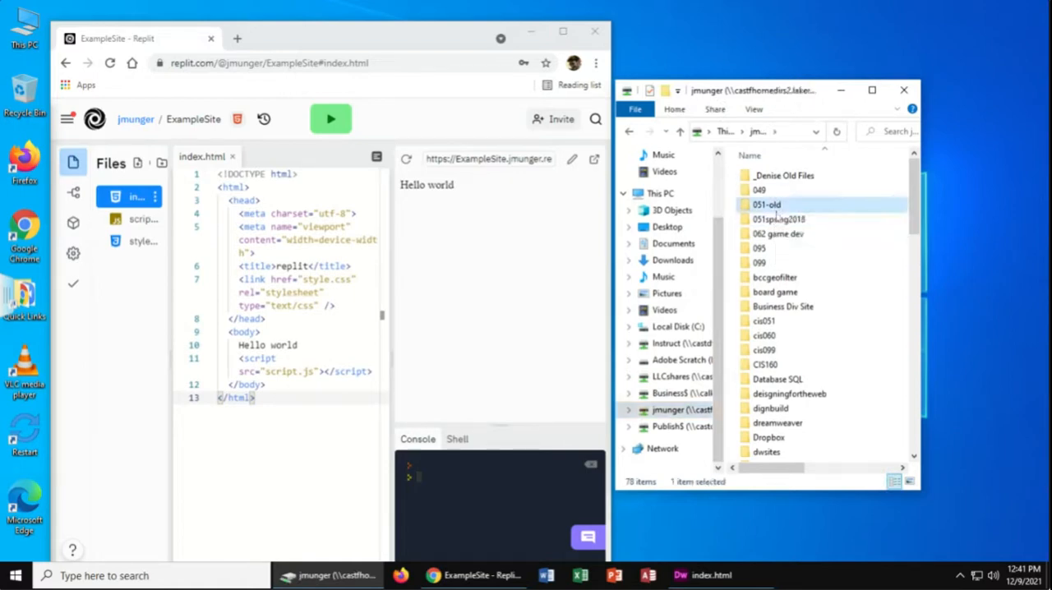
left_click(776, 422)
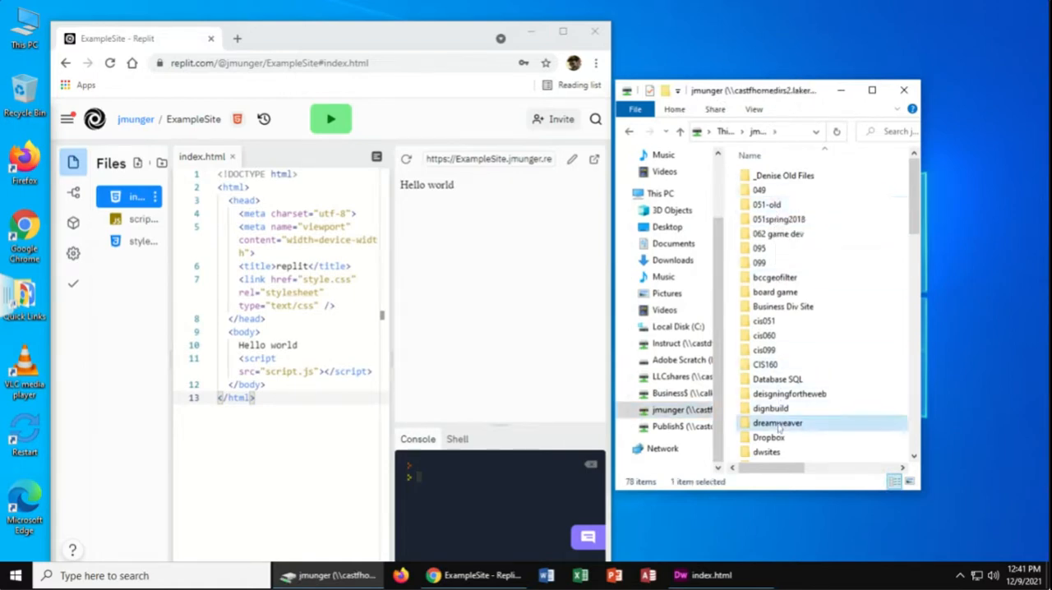
double_click(777, 422)
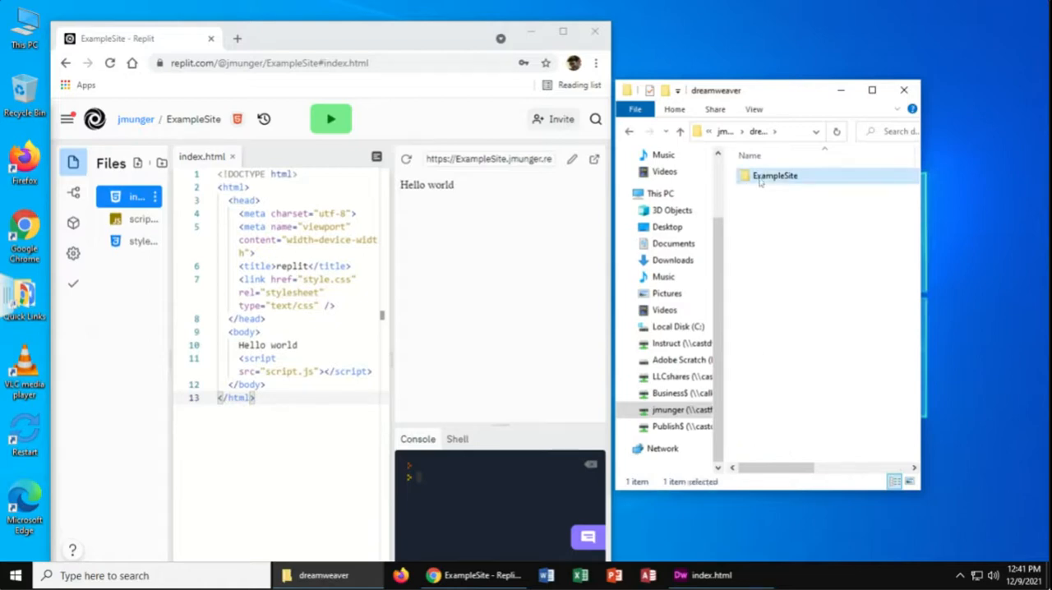
double_click(774, 175)
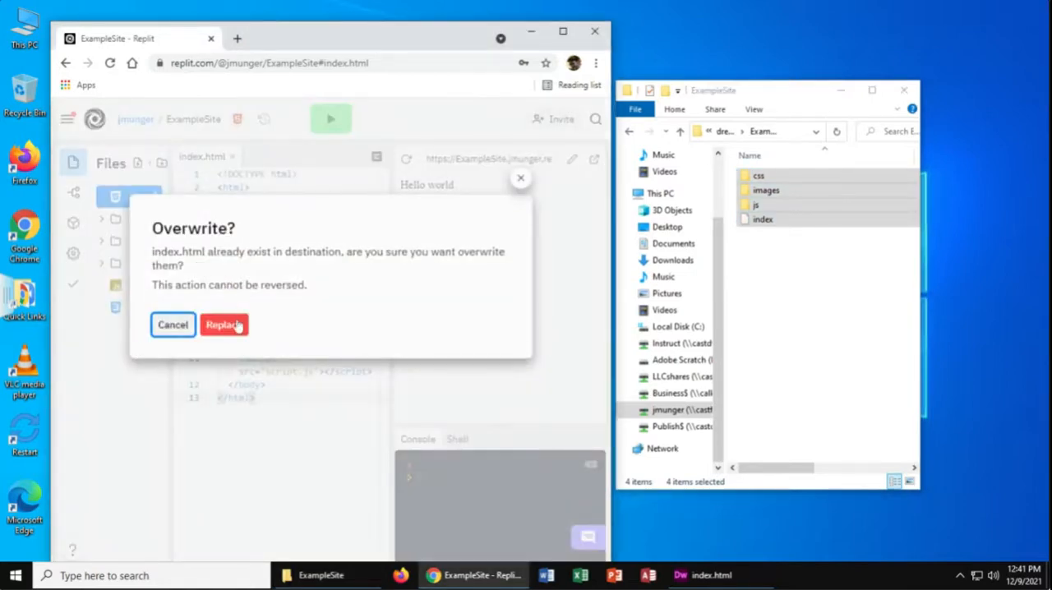
Step: Replace the existing index.html with the uploaded Bootstrap Agency page and maximize the browser
left_click(223, 324)
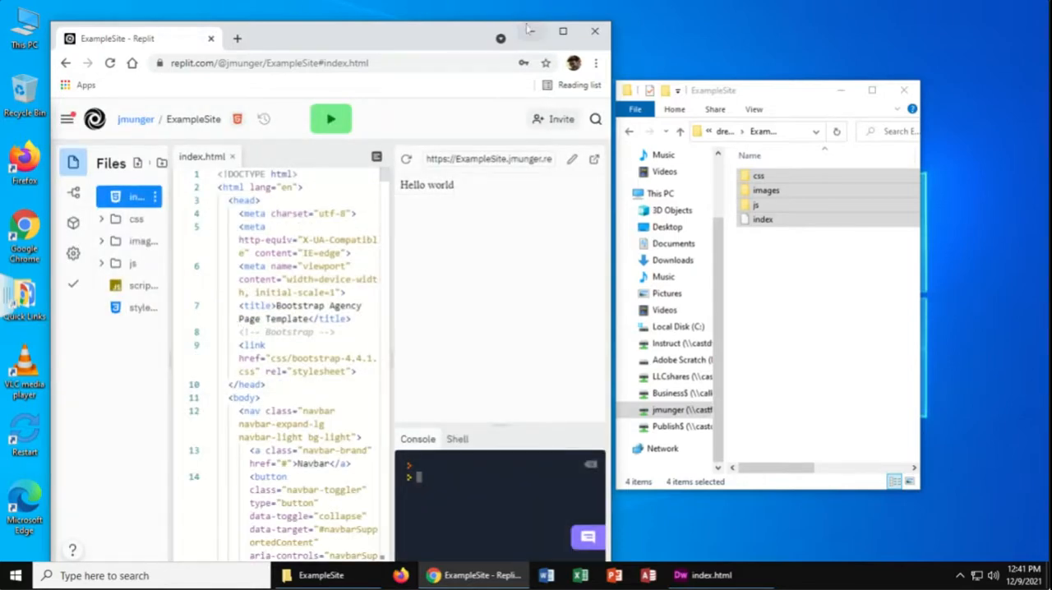
left_click(562, 32)
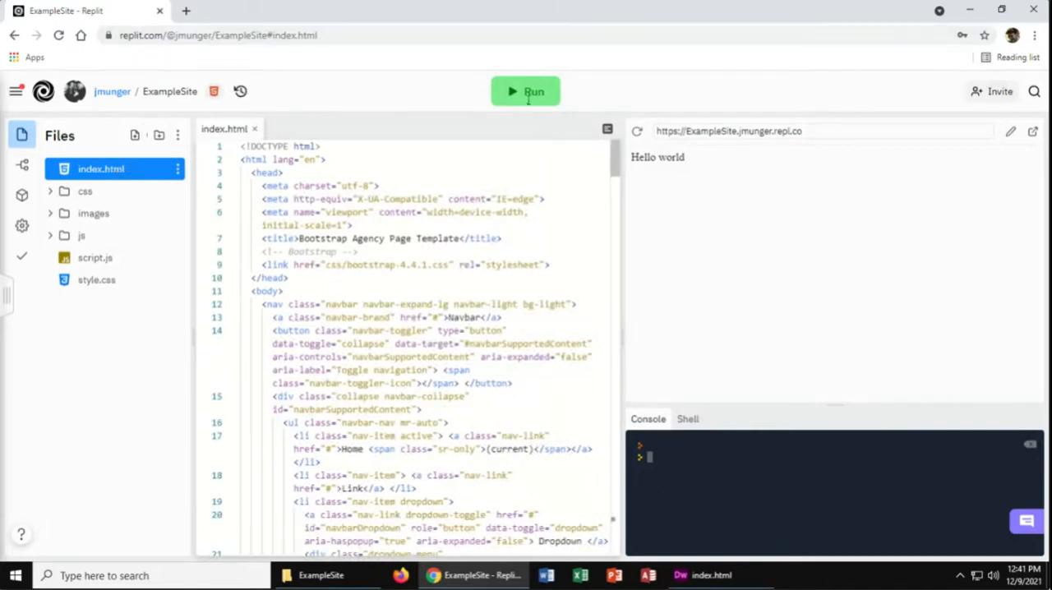
mouse_move(526, 91)
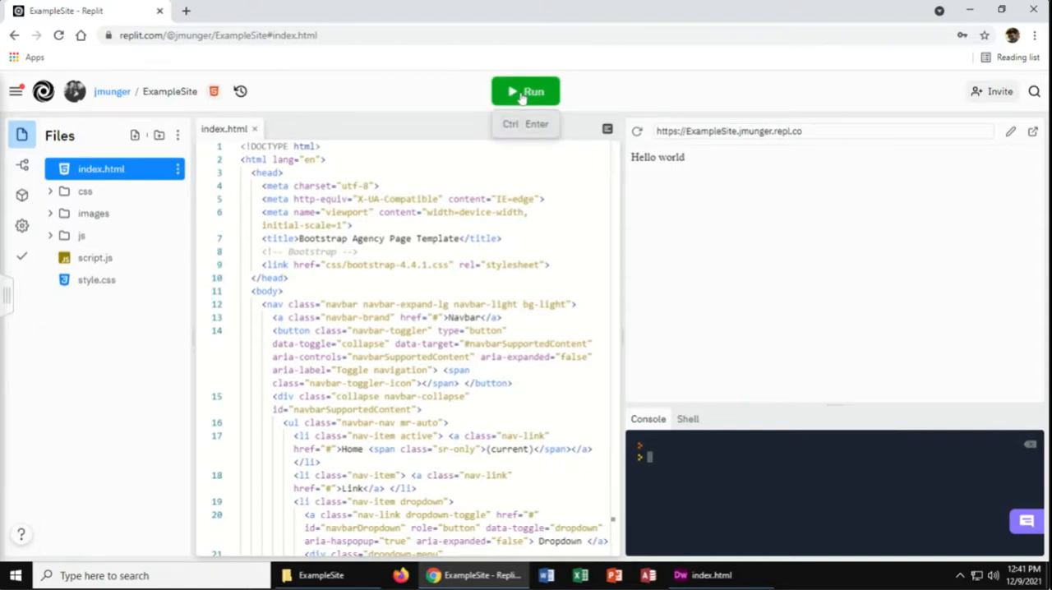
Step: Run the repl and view the live page at examplesite.jmunger.repl.co in its own tab
left_click(526, 91)
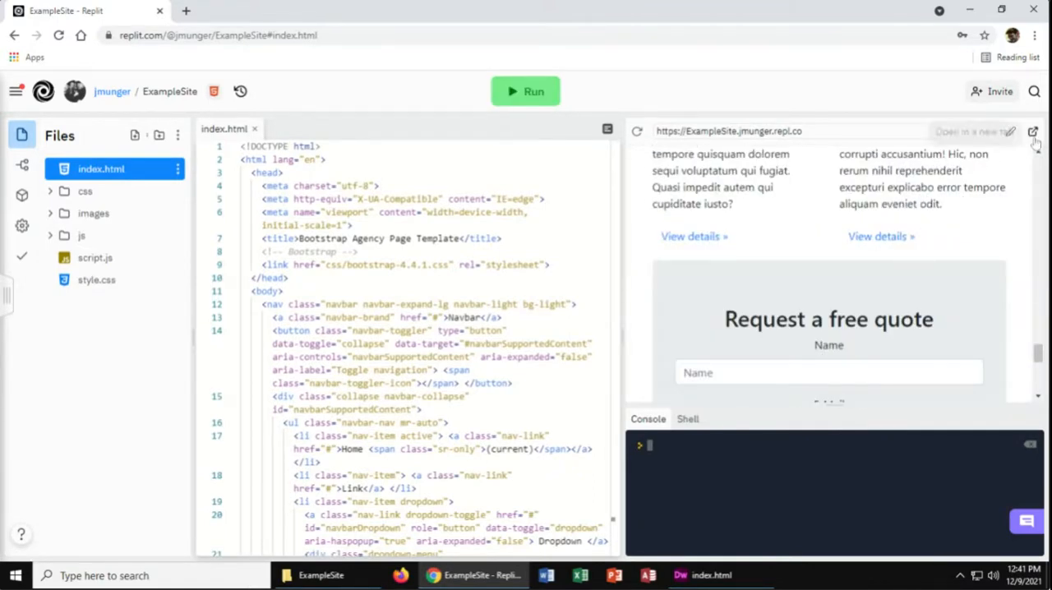
mouse_move(1032, 131)
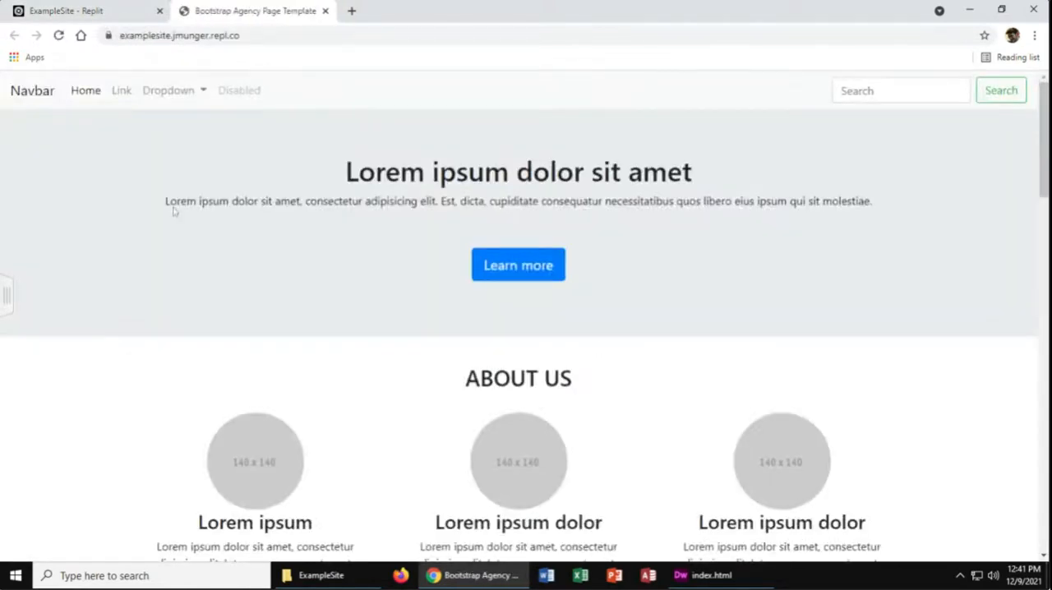
left_click(179, 35)
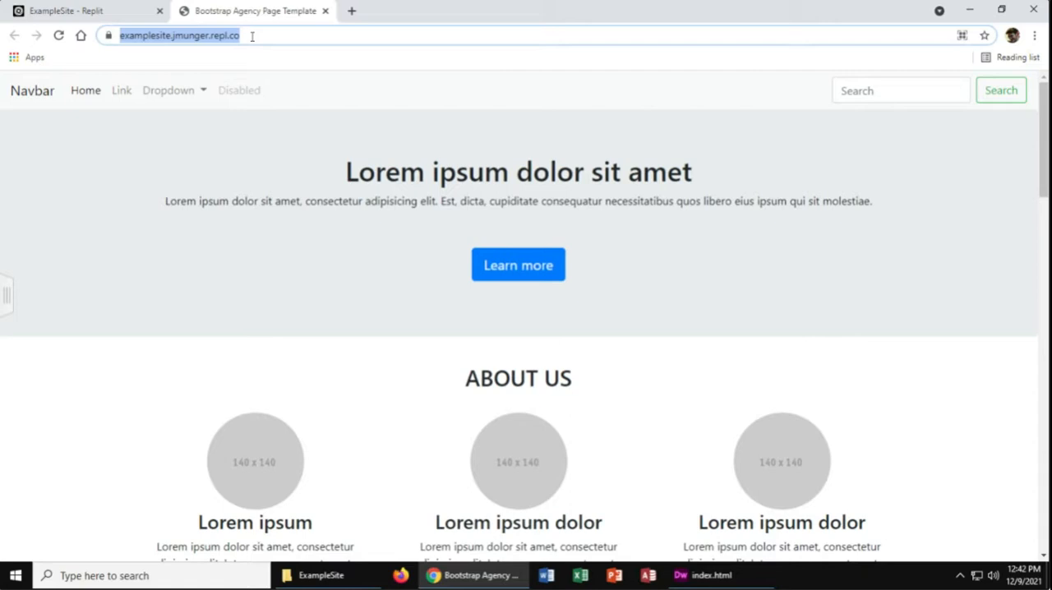